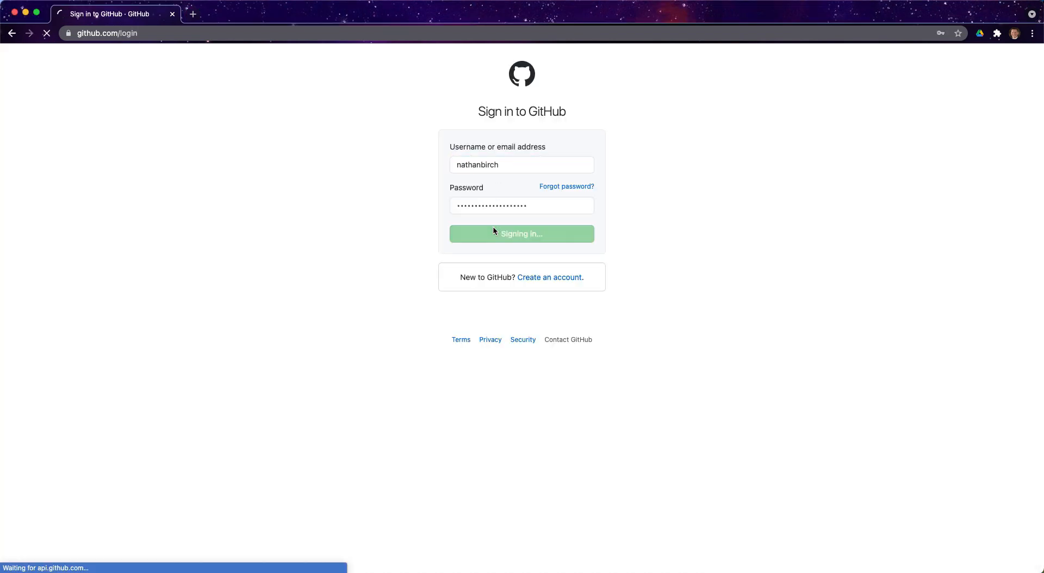
# After signing in, start a new repository on GitHub to bring up the creation form
pyautogui.click(522, 234)
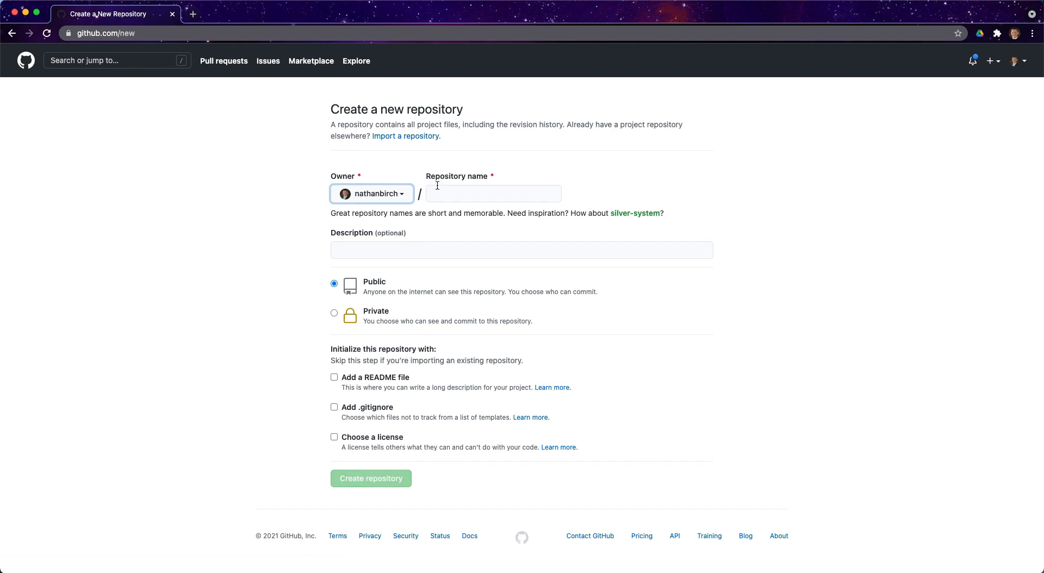
# Name the repository oldCoursePrograms, keep it Public, and create it
pyautogui.click(493, 193)
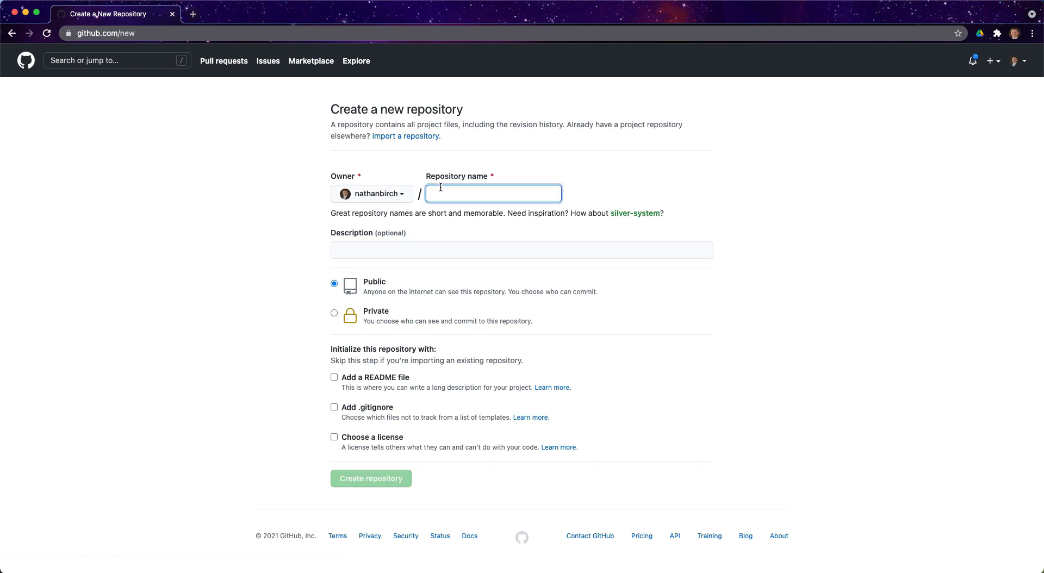
pyautogui.write('course')
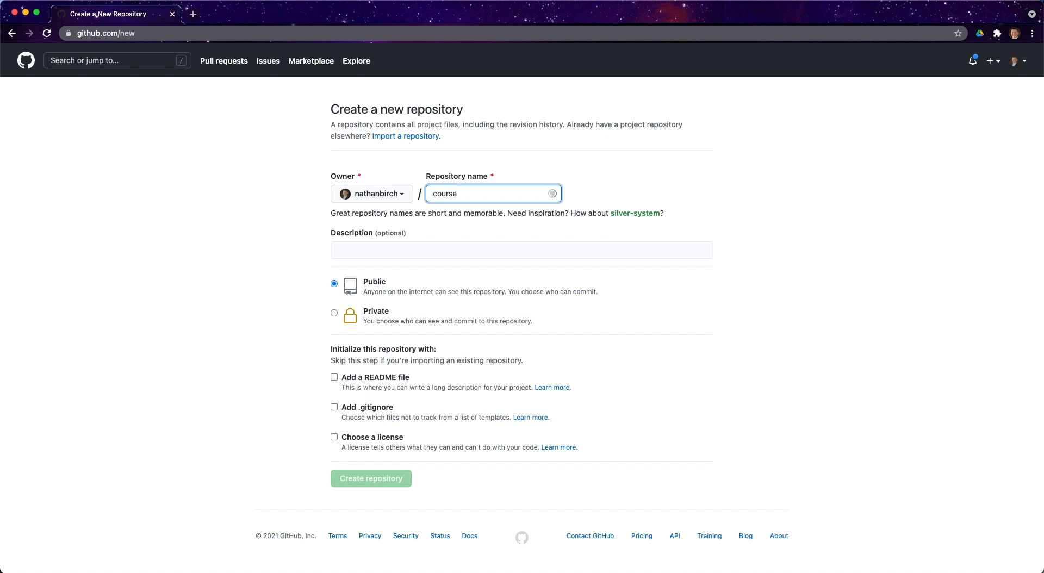
pyautogui.write('oldCour')
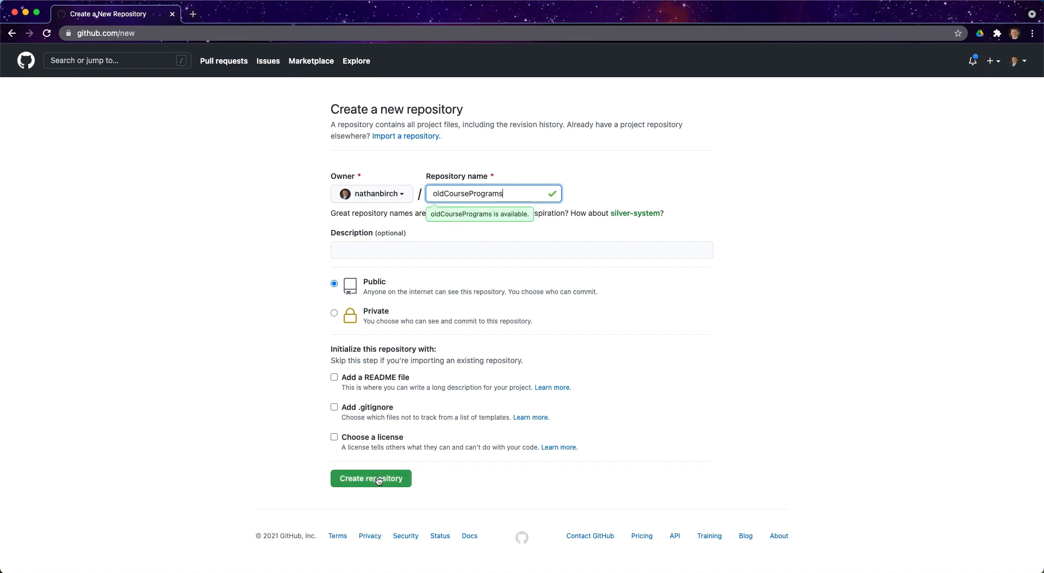
pyautogui.click(370, 478)
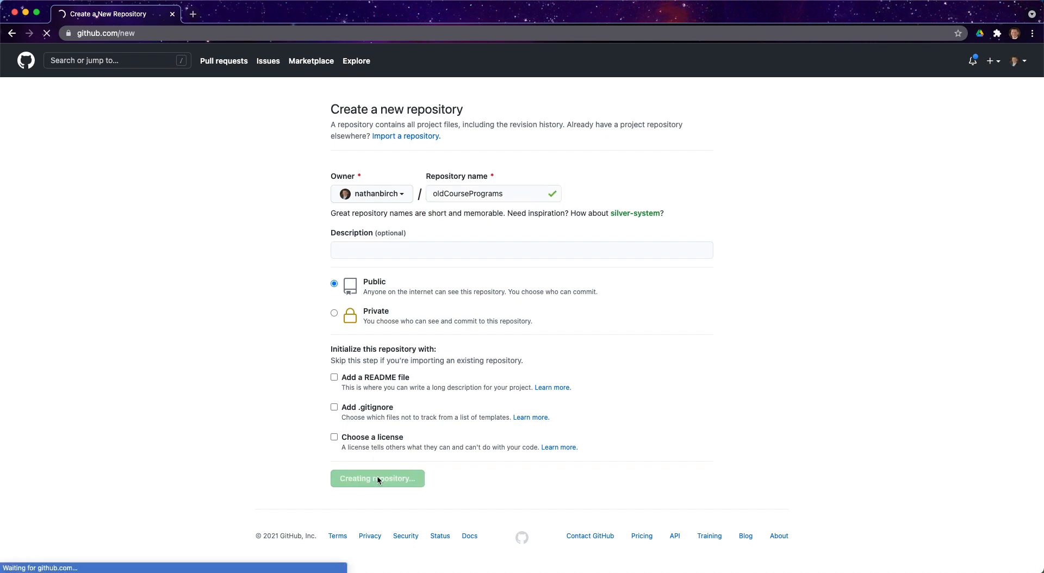
pyautogui.click(376, 478)
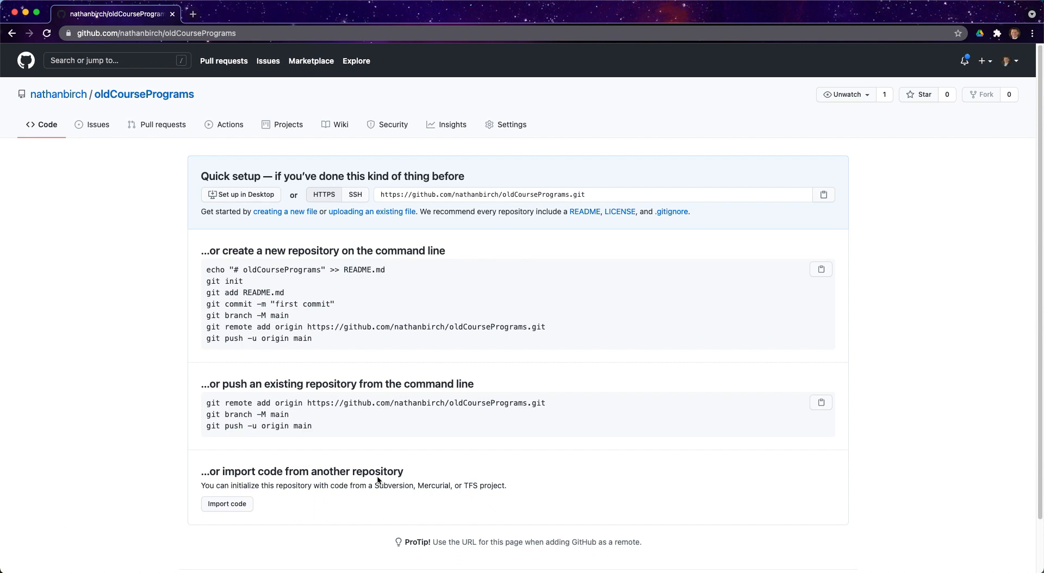
pyautogui.moveTo(378, 482)
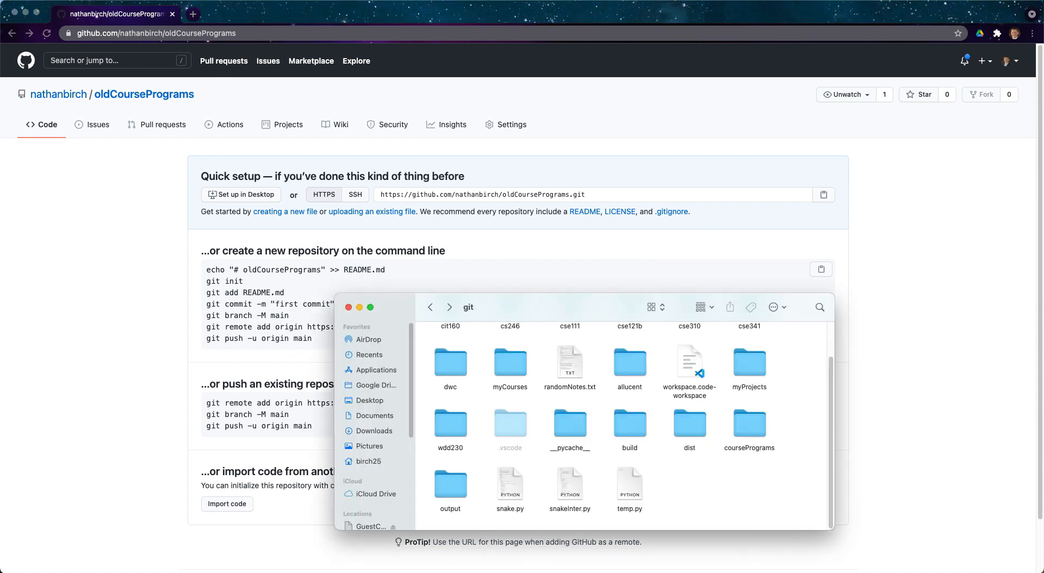
pyautogui.moveTo(759, 425)
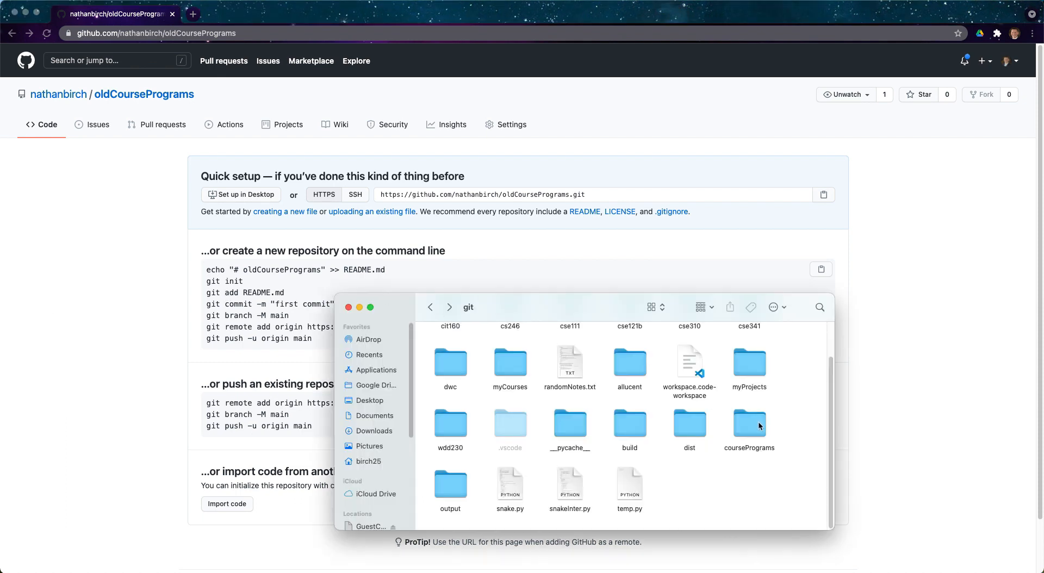
# Browse Finder to the coursePrograms folder showing its w01, w02 and w03 subfolders
pyautogui.doubleClick(750, 426)
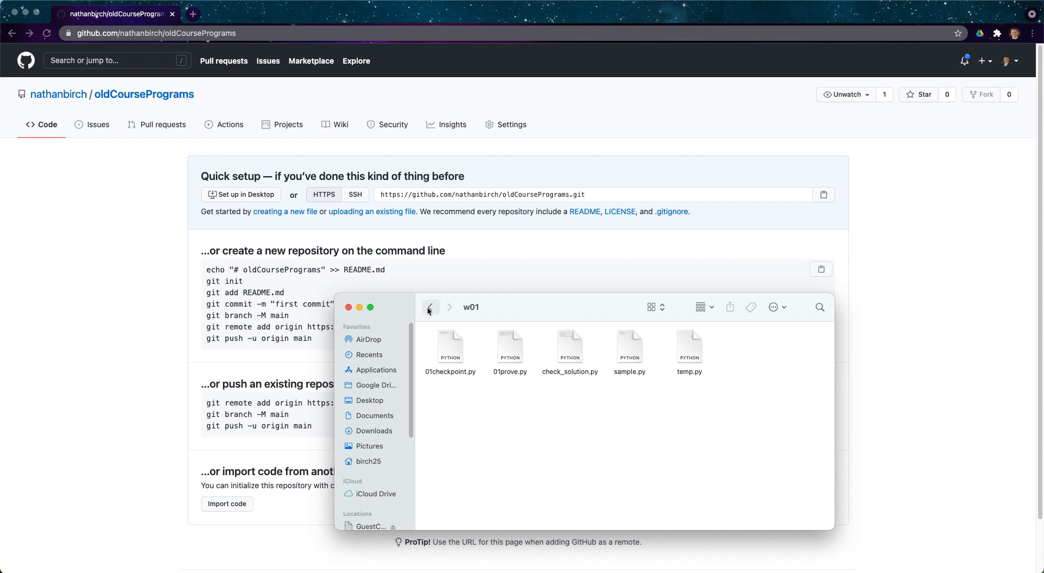
pyautogui.click(430, 306)
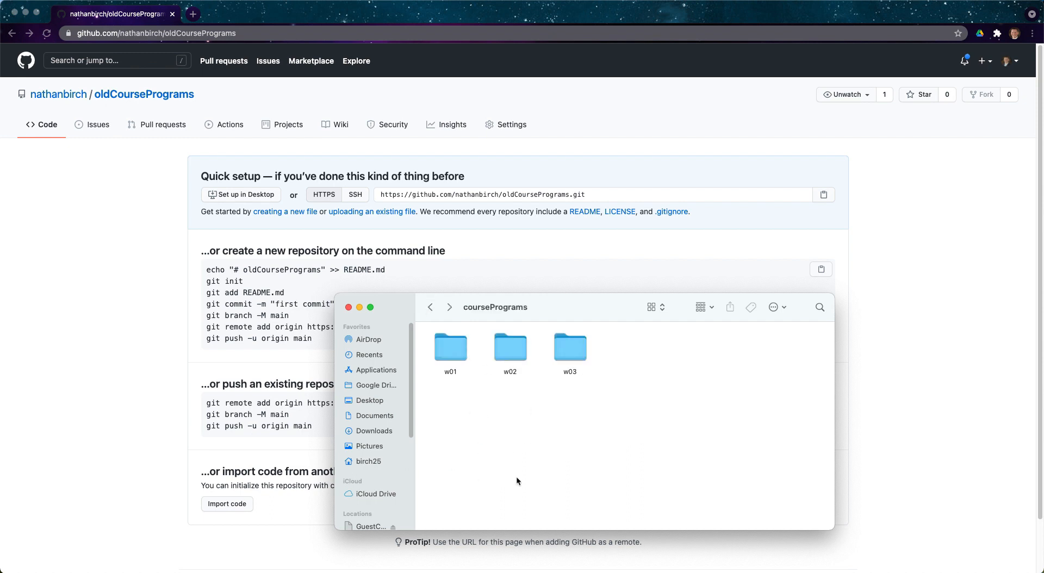
pyautogui.moveTo(526, 485)
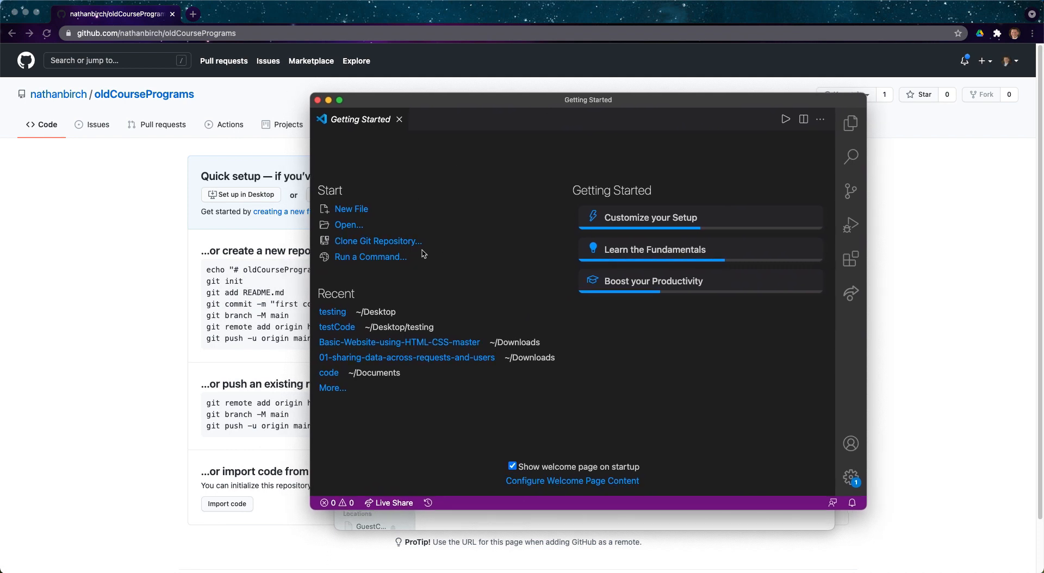
pyautogui.moveTo(428, 244)
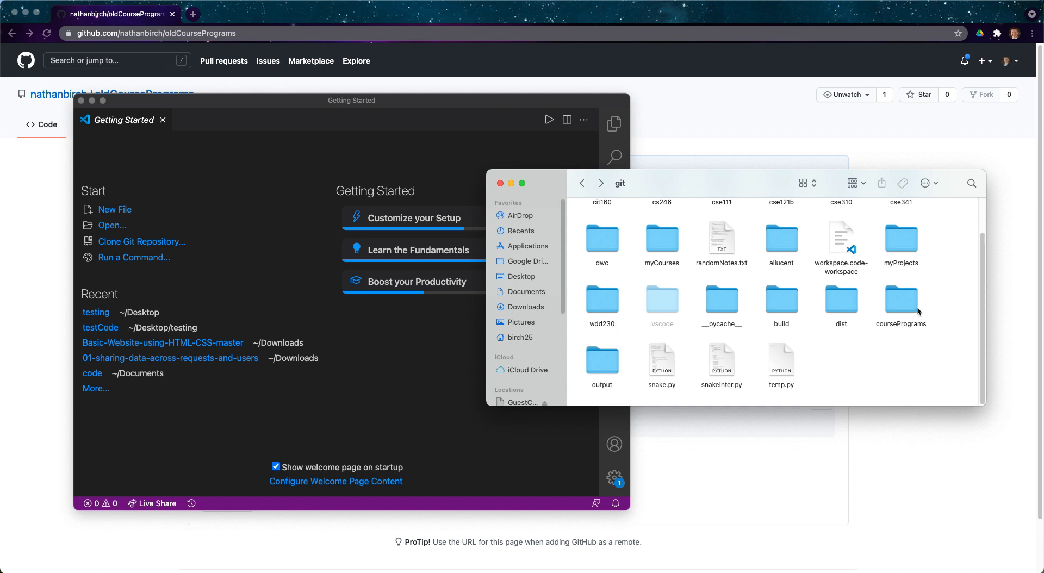
# Drag the coursePrograms folder from Finder onto Visual Studio Code to open it
pyautogui.moveTo(901, 303); pyautogui.dragTo(487, 220)
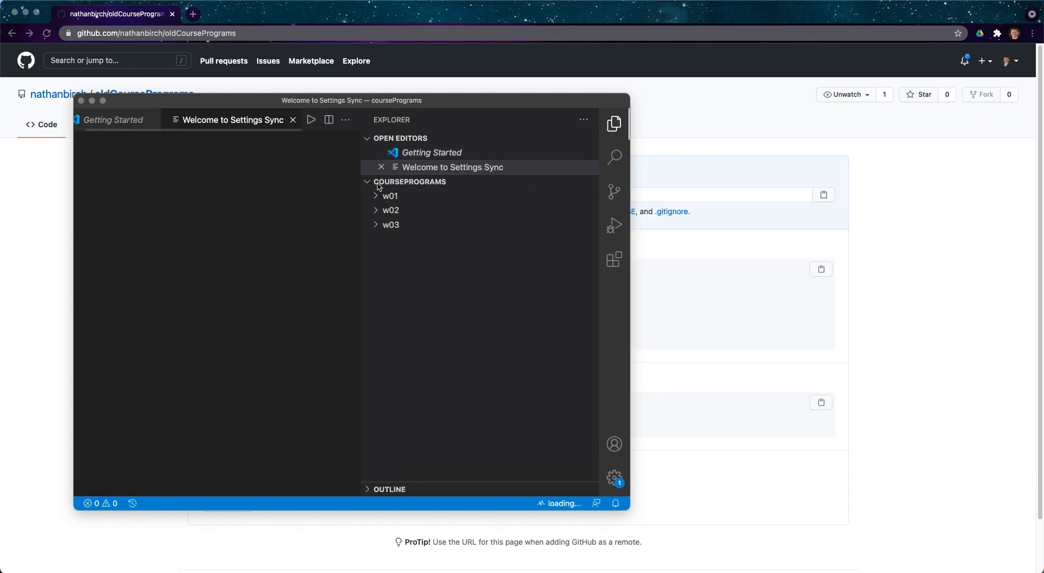
# Close the Getting Started and Settings Sync tabs and move the window to reveal GitHub
pyautogui.click(389, 196)
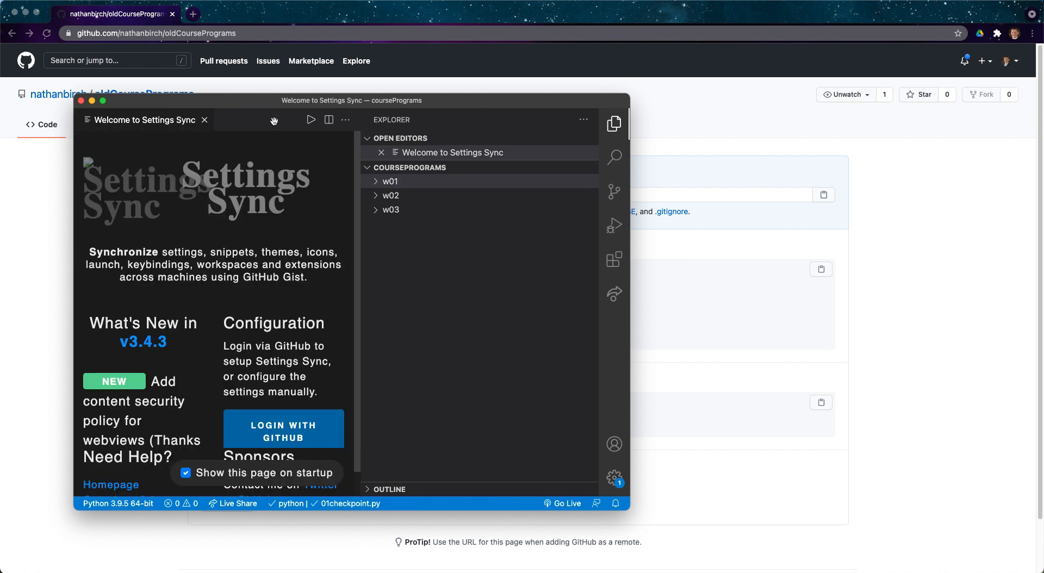
pyautogui.click(391, 210)
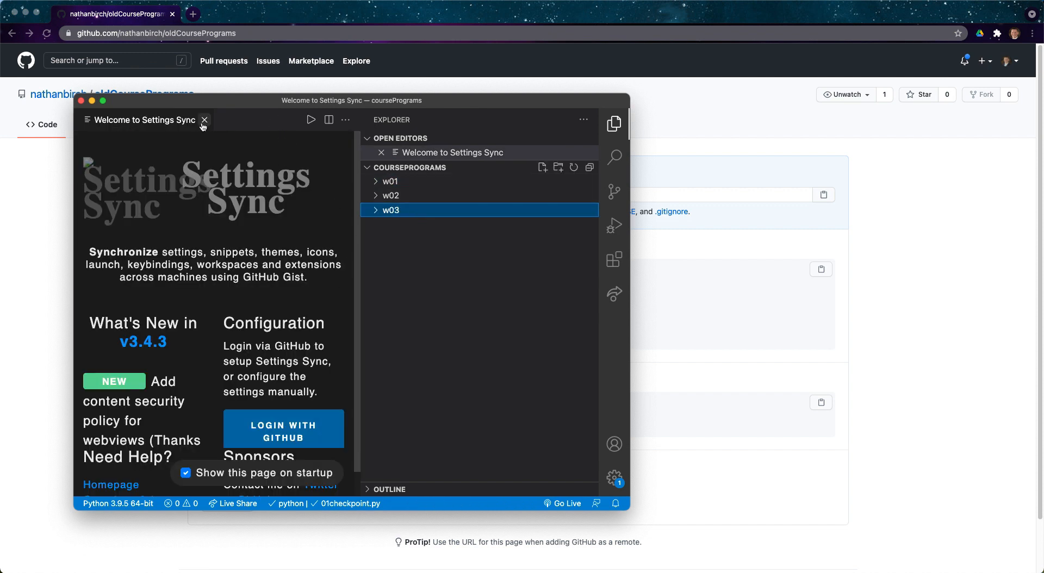
pyautogui.click(205, 119)
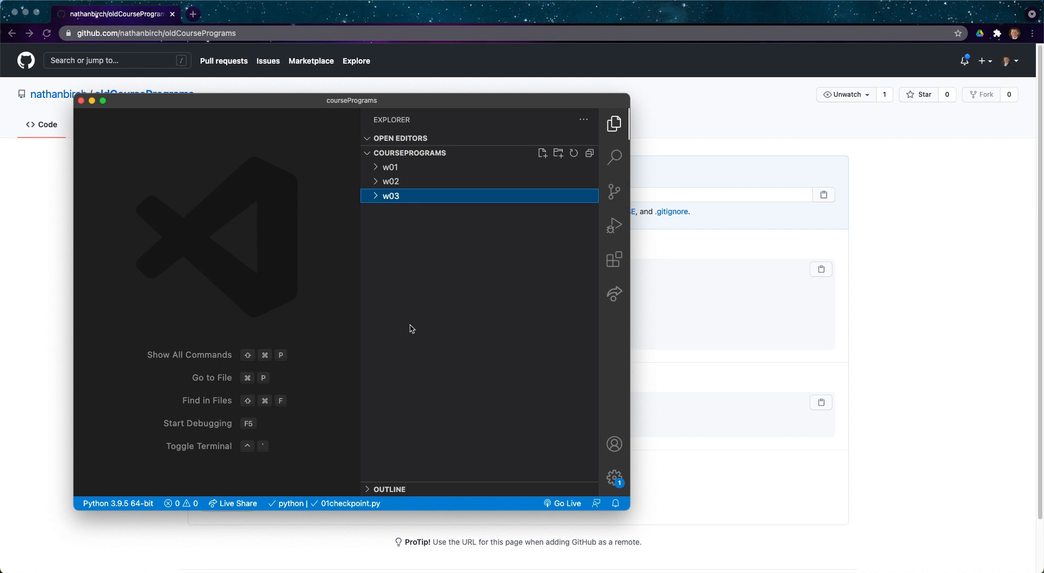
pyautogui.moveTo(352, 101); pyautogui.dragTo(597, 147)
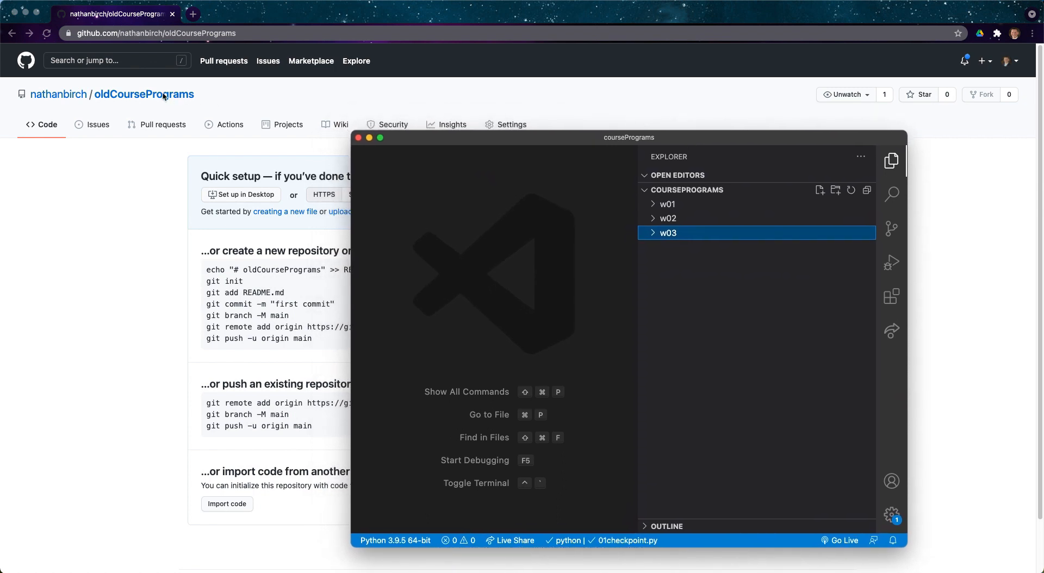
pyautogui.moveTo(167, 101)
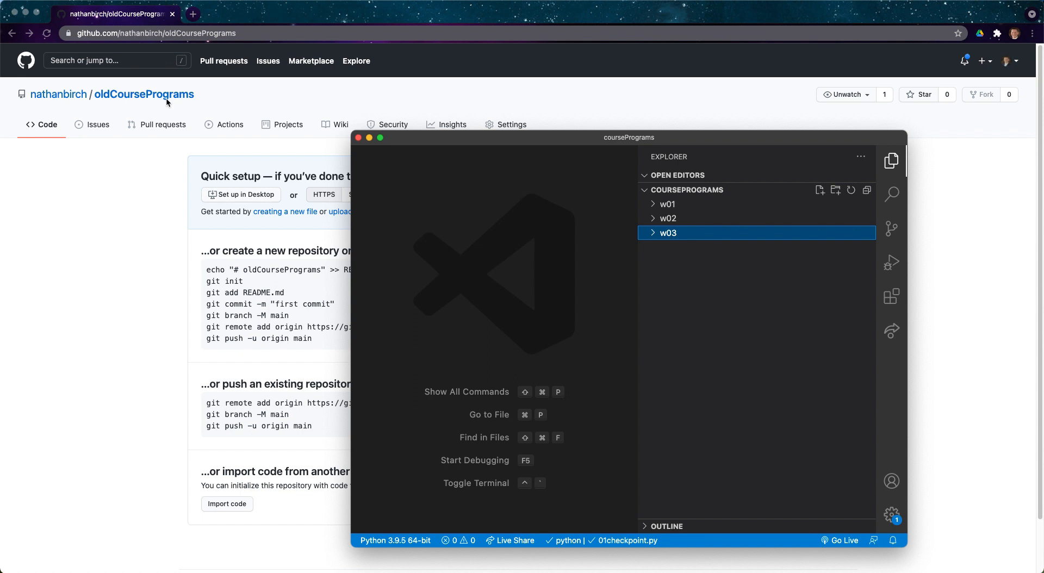
pyautogui.moveTo(891, 228)
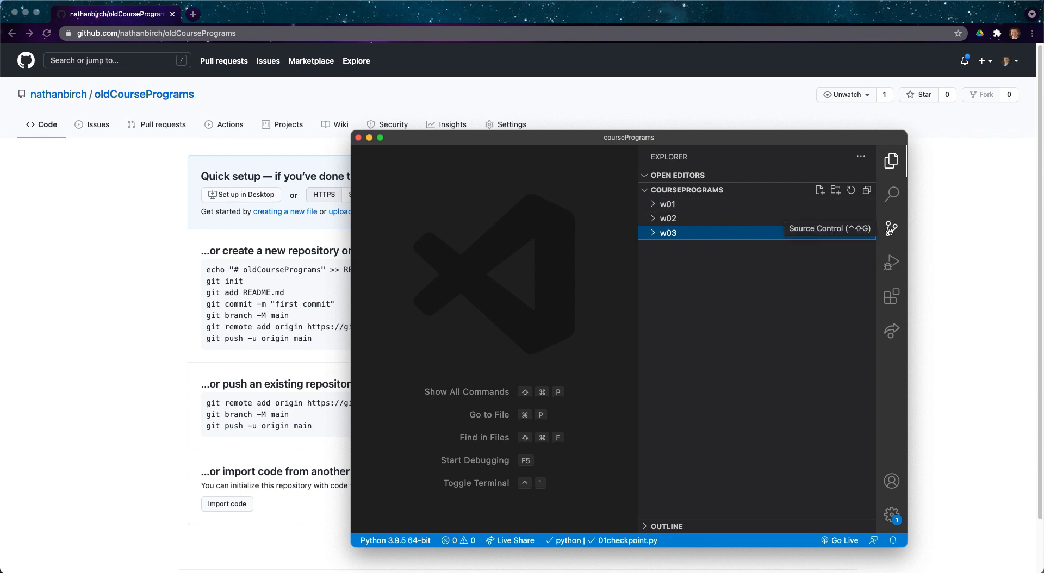
# Initialize a git repository from Source Control, showing 43 untracked files
pyautogui.click(891, 229)
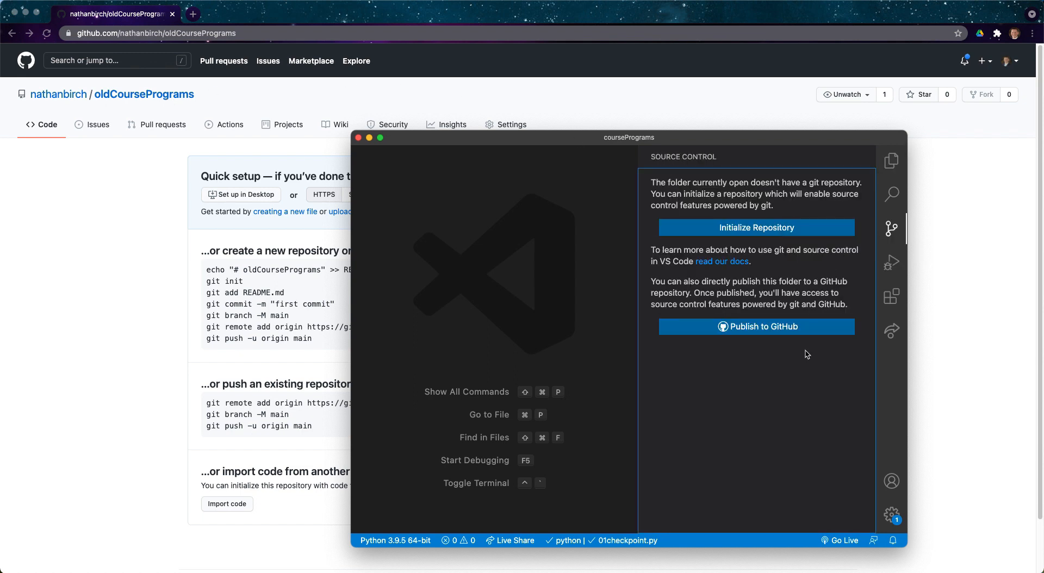
pyautogui.moveTo(746, 202)
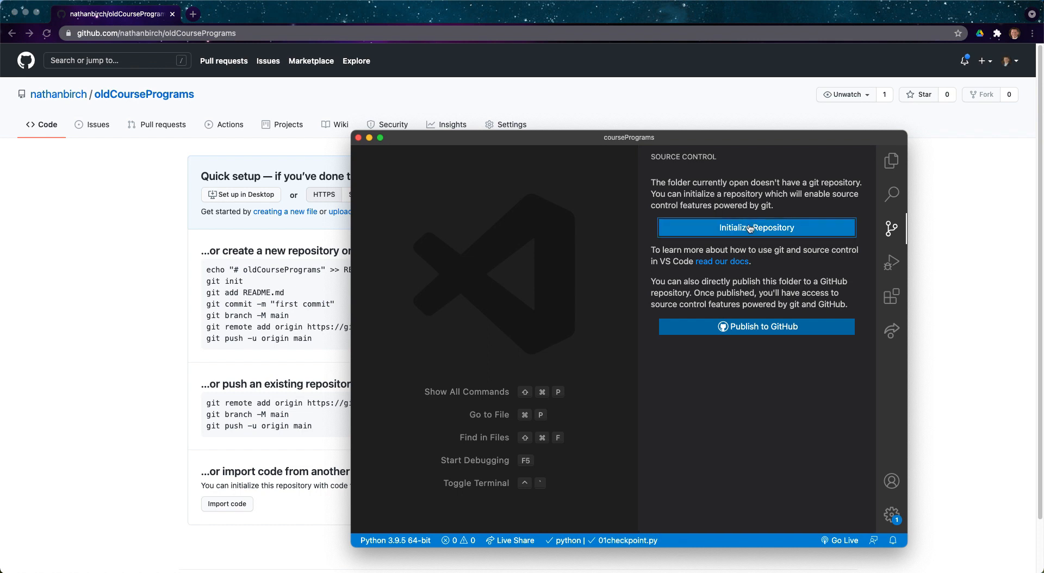
pyautogui.click(756, 226)
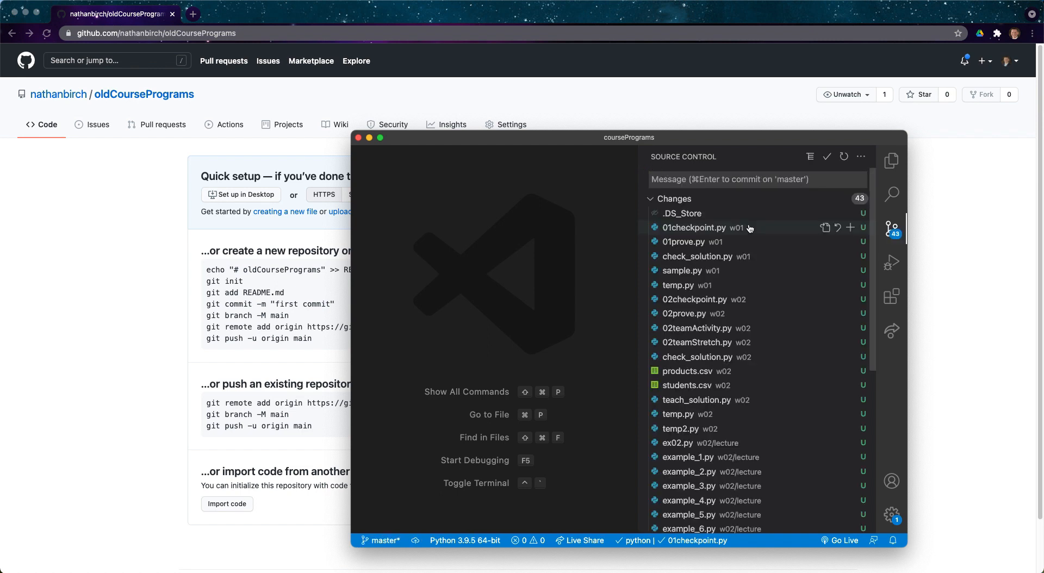
pyautogui.click(757, 179)
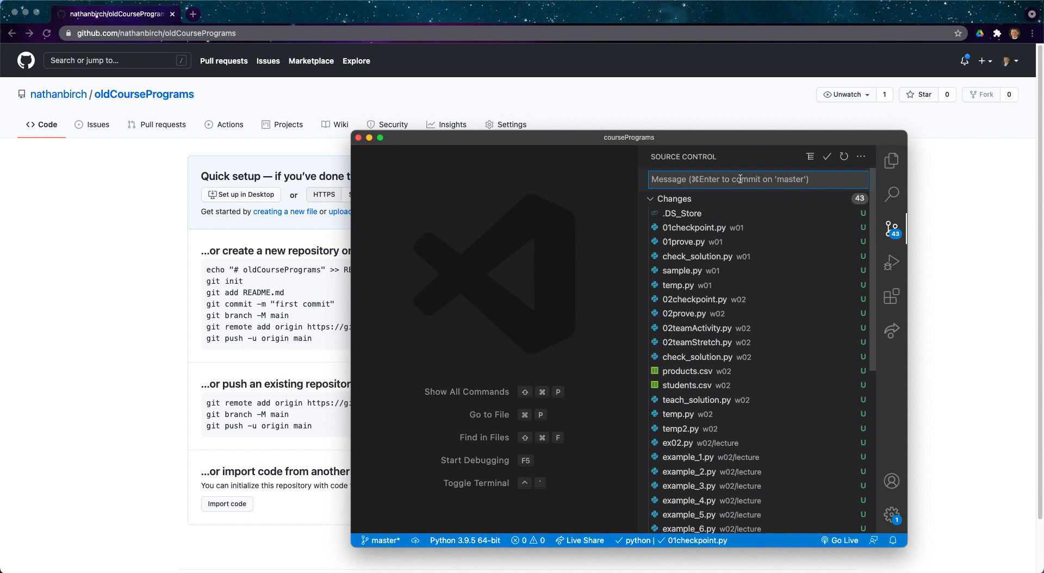
# Commit the 43 files with the message 'Adding first 3 weeks of course'
pyautogui.write('Adding first 3')
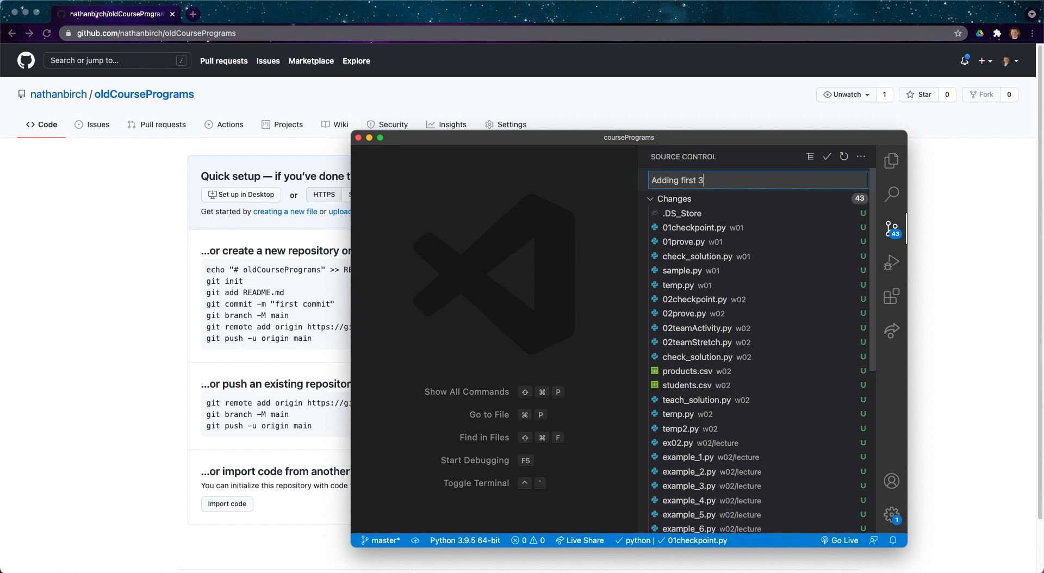
pyautogui.write('weeks of course')
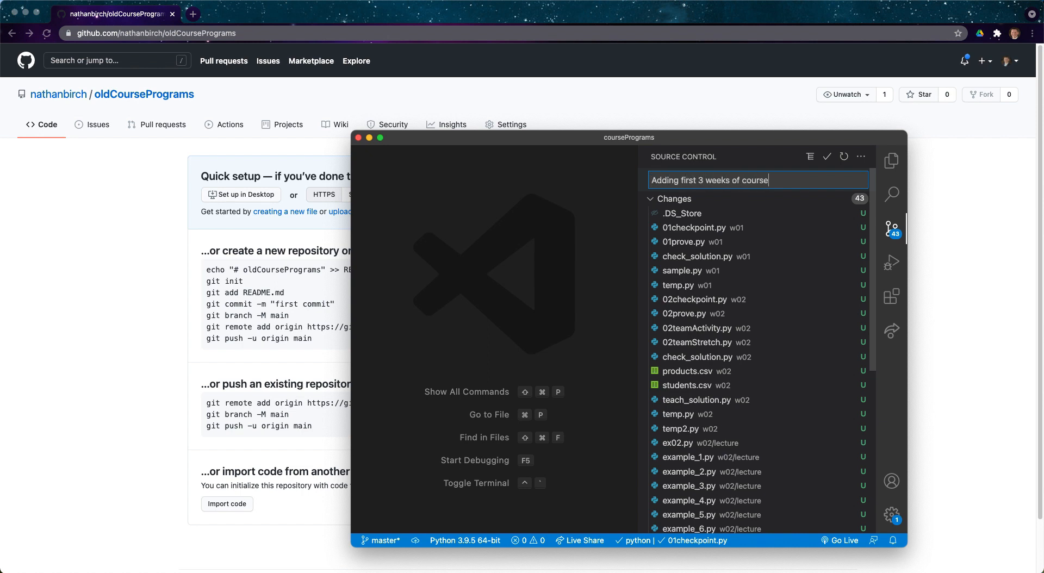
pyautogui.moveTo(843, 195)
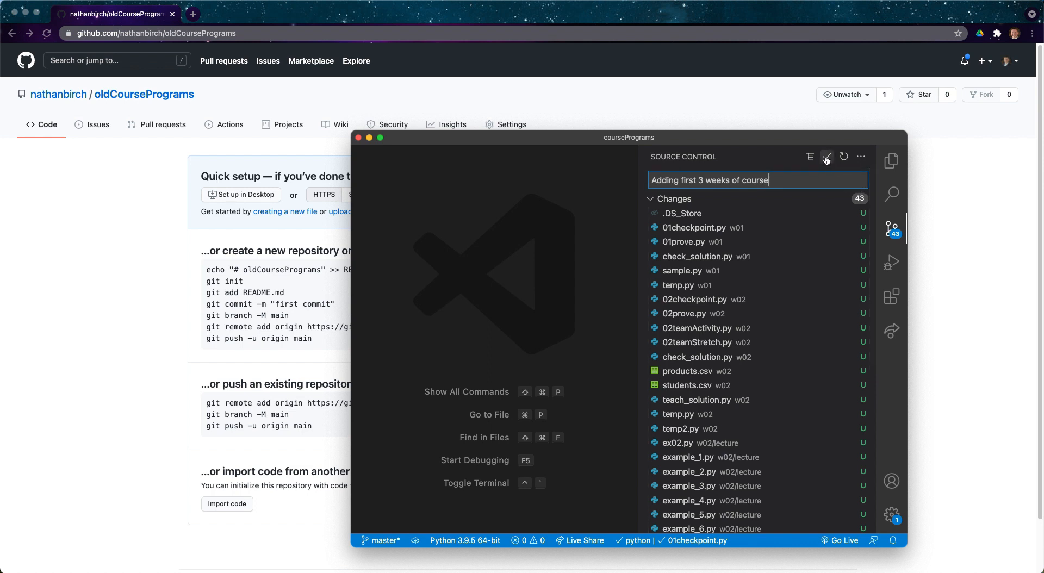
pyautogui.click(828, 157)
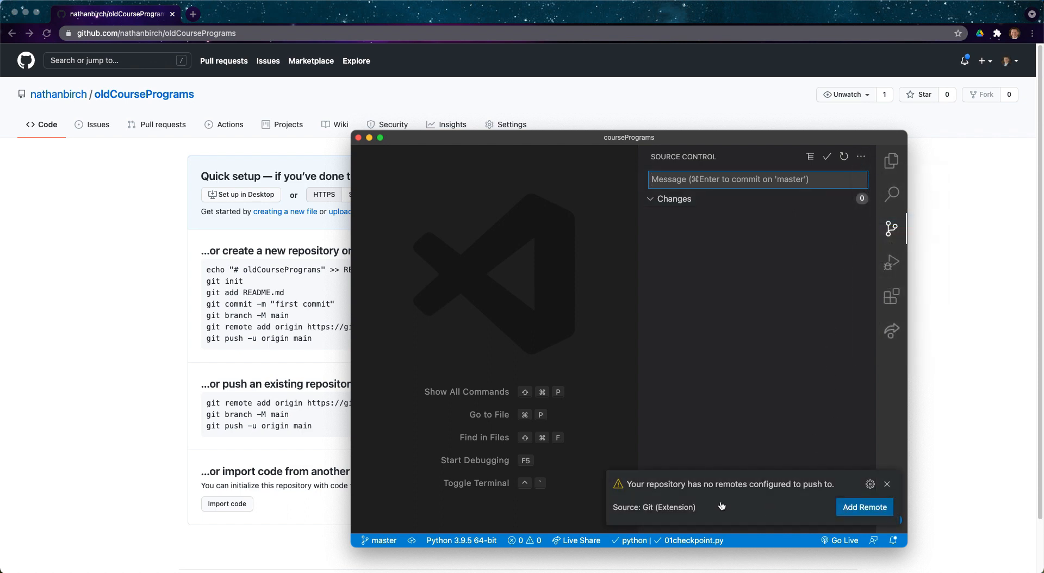
pyautogui.moveTo(822, 496)
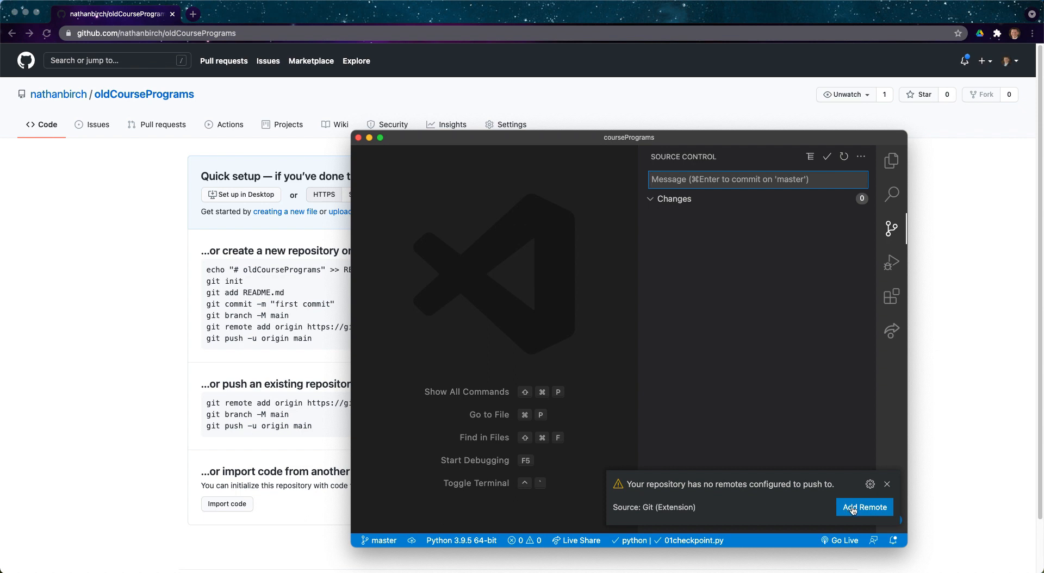
pyautogui.moveTo(864, 508)
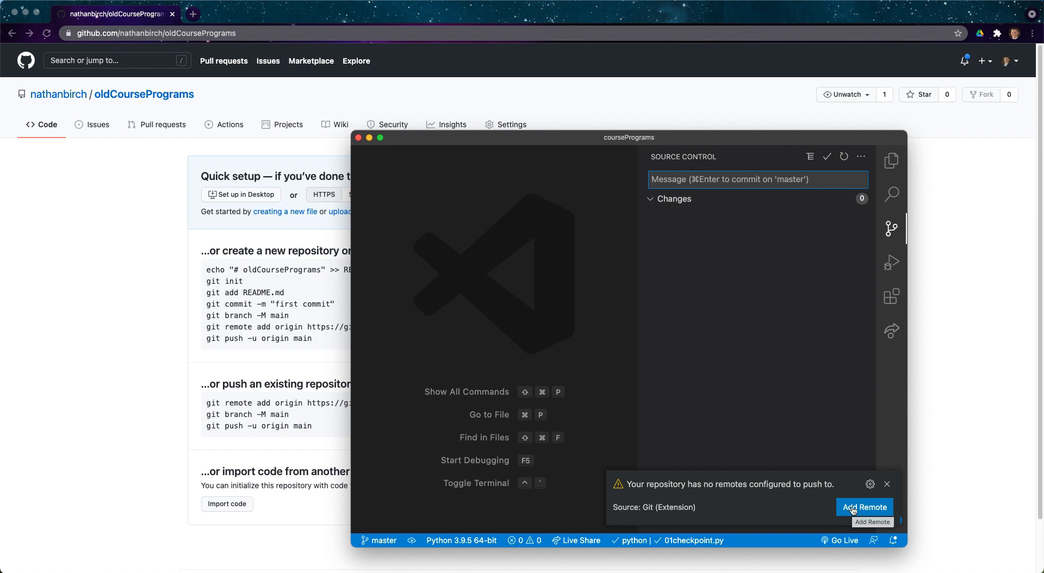
pyautogui.click(865, 508)
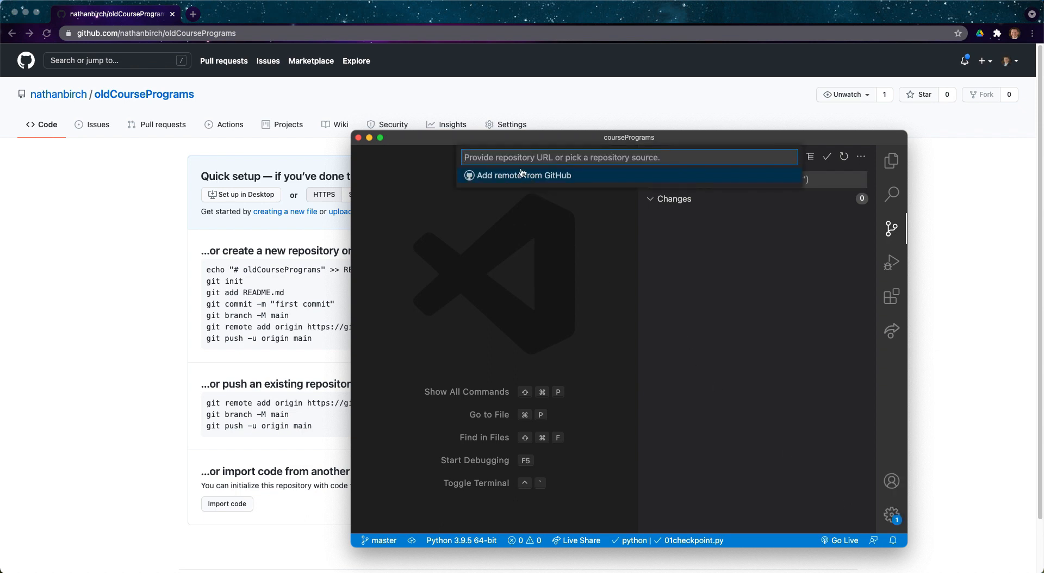
pyautogui.moveTo(246, 39)
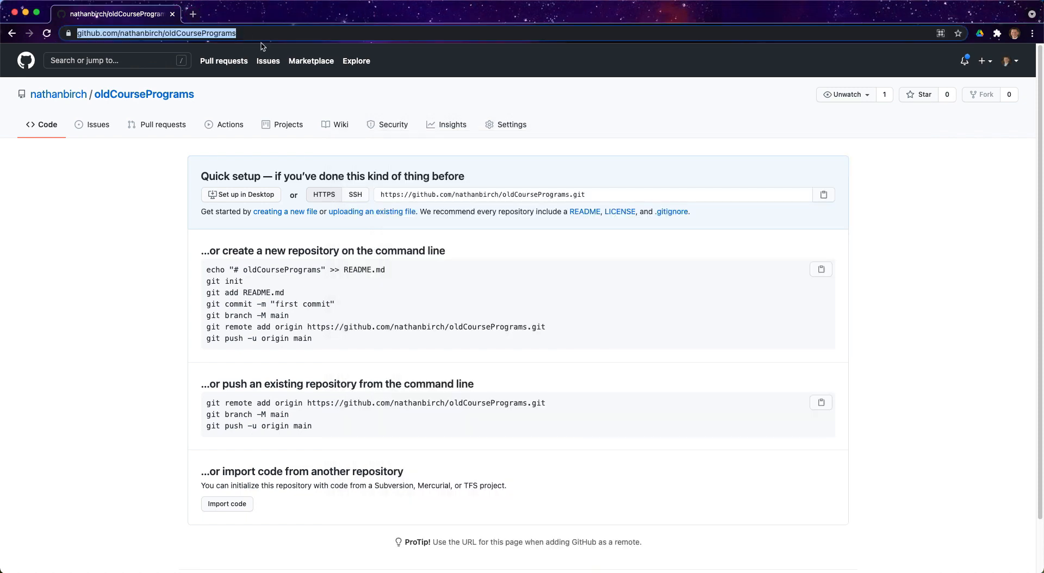
pyautogui.click(592, 194)
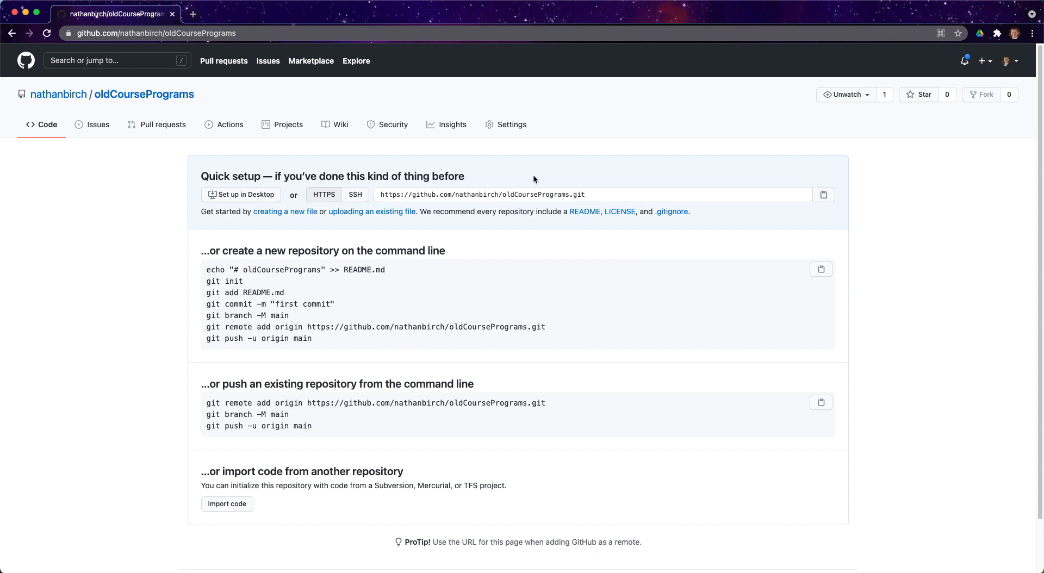
pyautogui.click(593, 194)
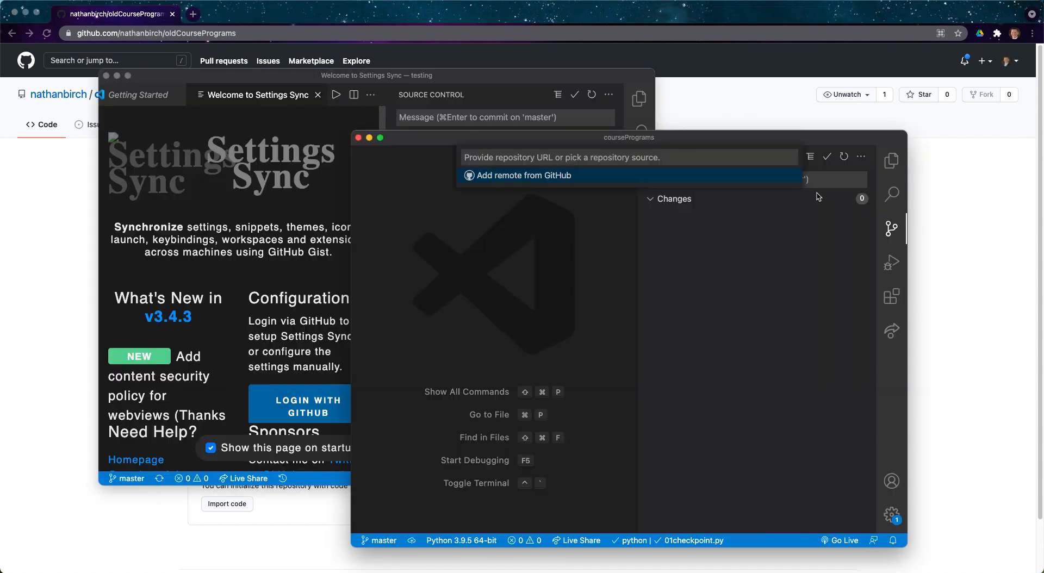
pyautogui.write('https://github.com/nathanbirch/oldCoursePrograms.git')
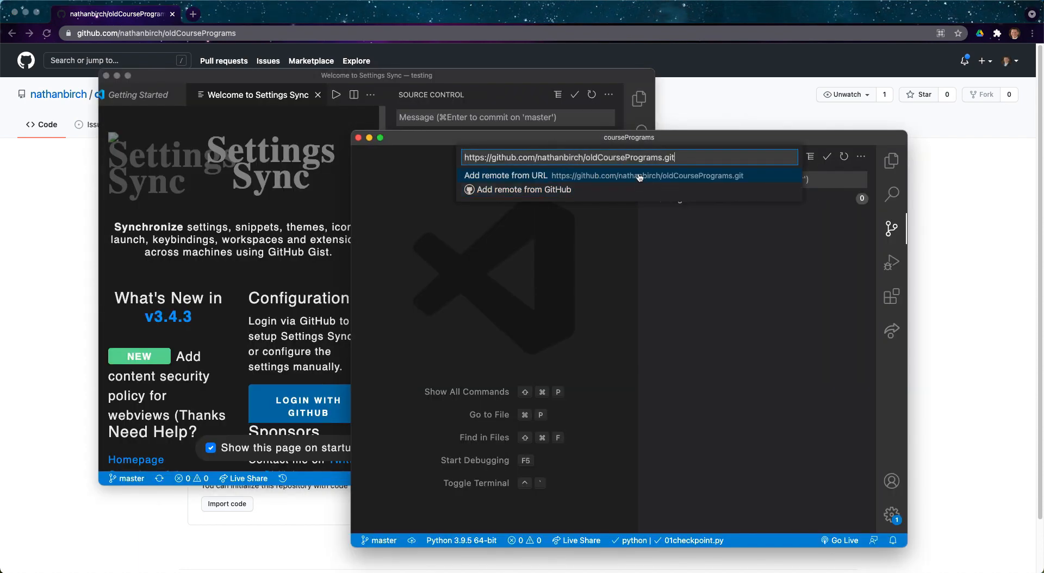
pyautogui.click(505, 176)
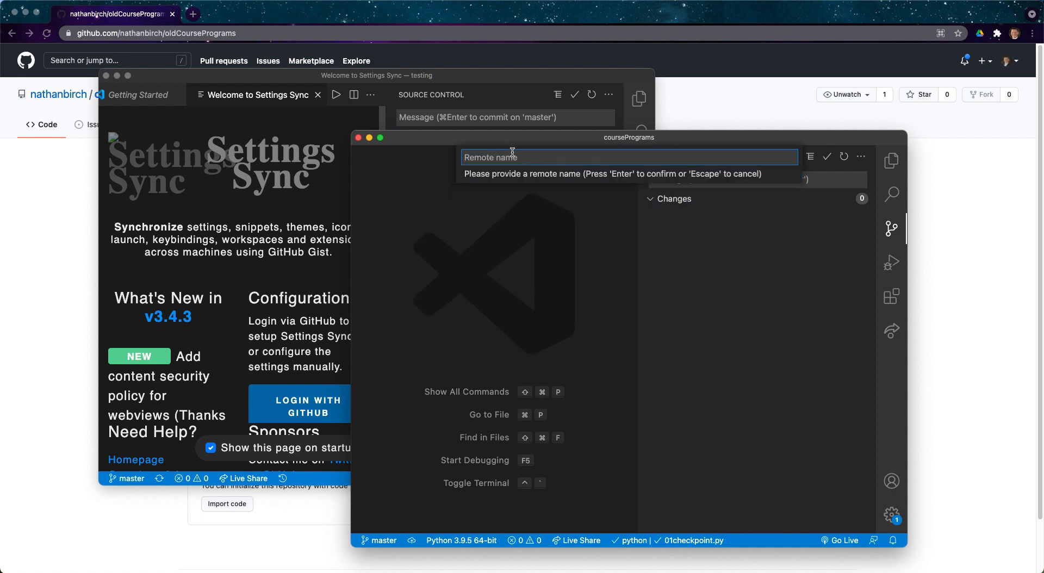
pyautogui.moveTo(549, 158)
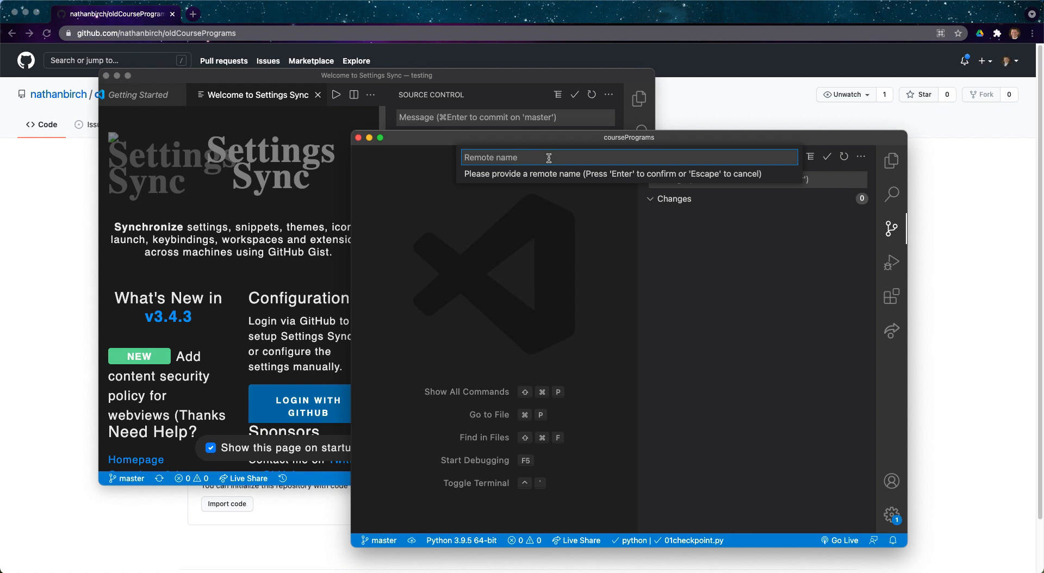
pyautogui.write('origin')
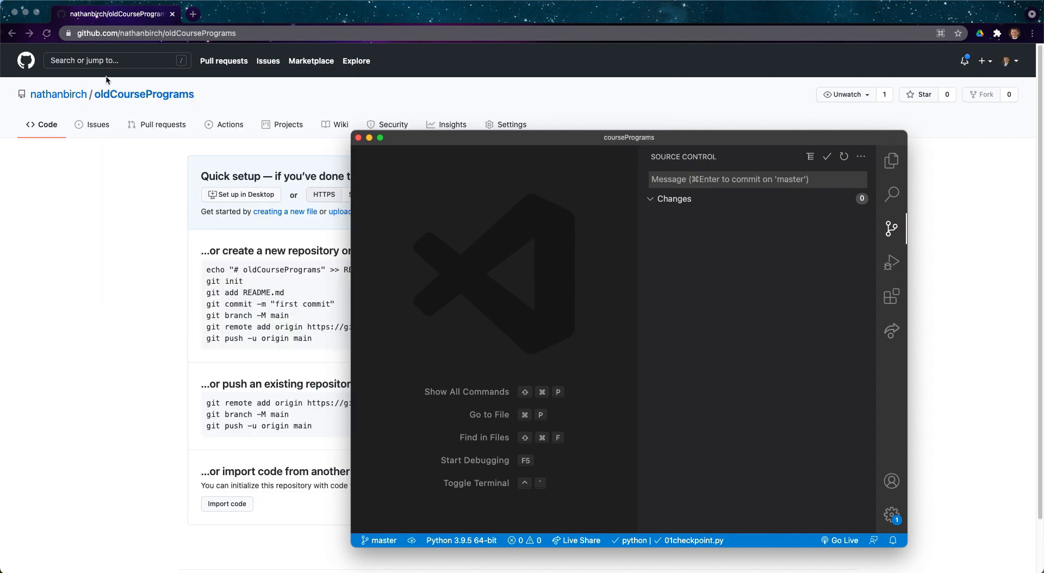
pyautogui.moveTo(747, 231)
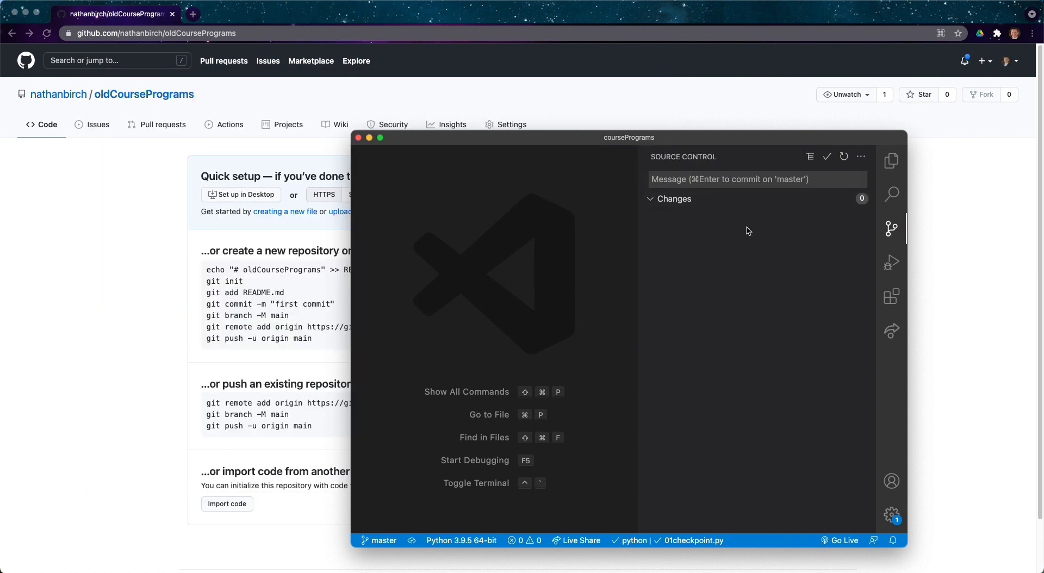
# Reload the GitHub page, then push and confirm publishing the master branch
pyautogui.click(46, 33)
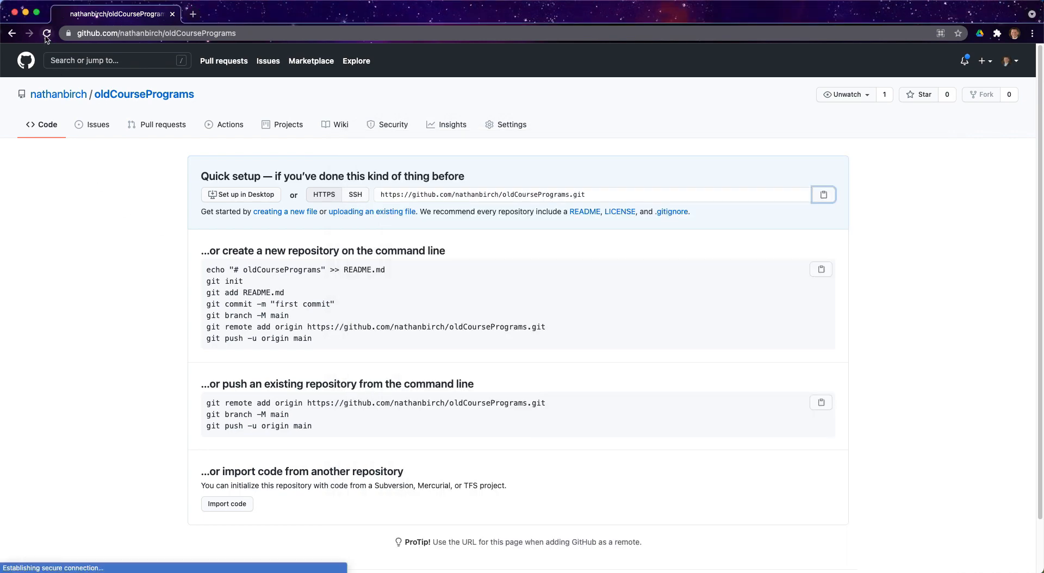
pyautogui.click(46, 33)
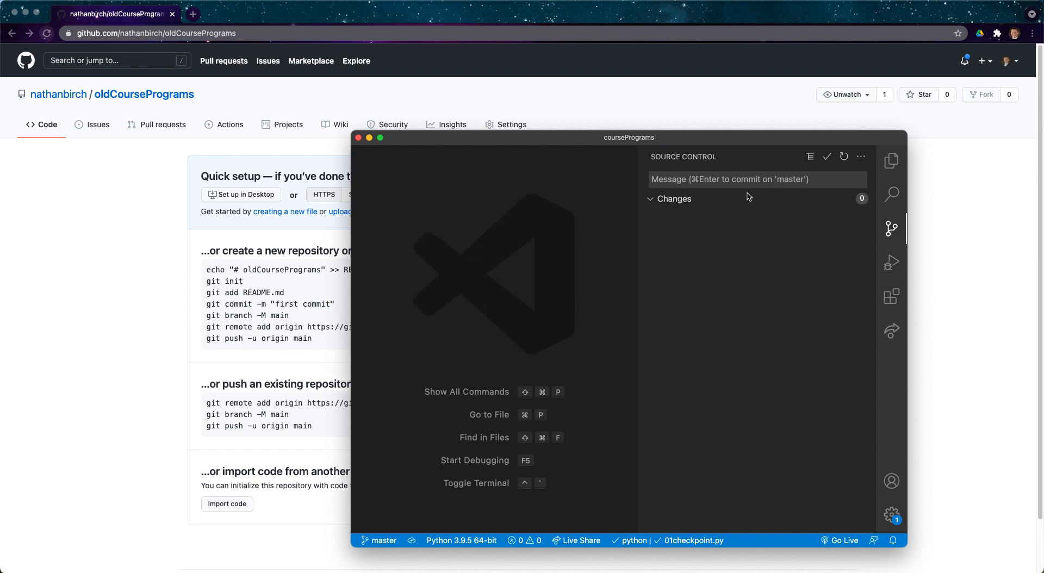
pyautogui.click(861, 157)
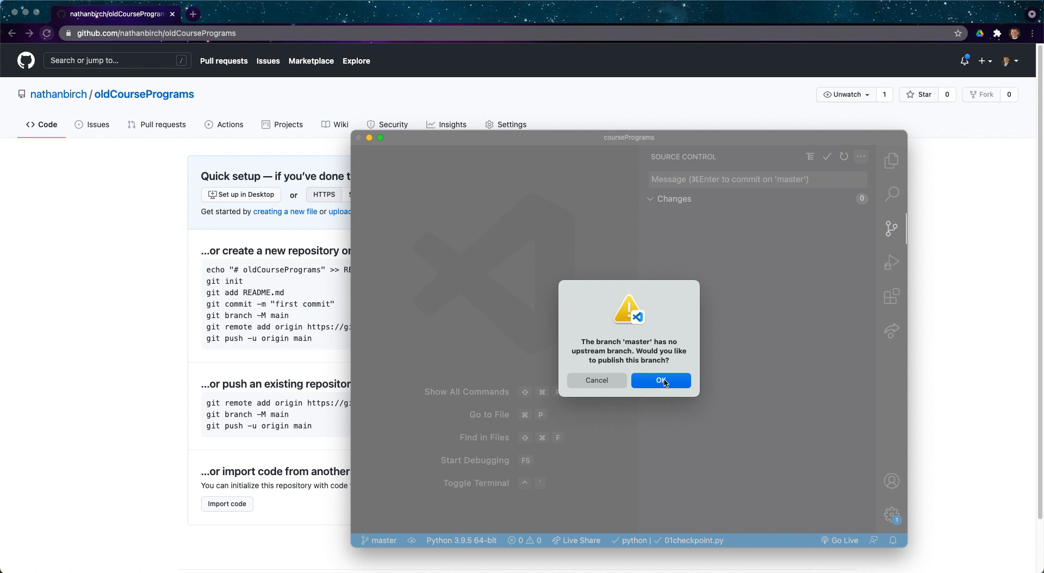
pyautogui.click(661, 381)
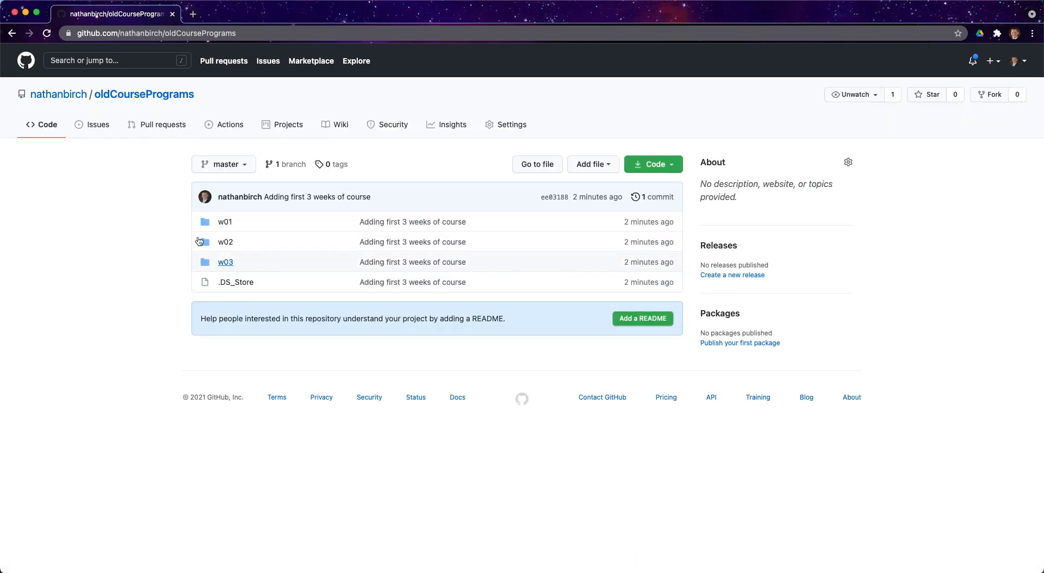
pyautogui.moveTo(244, 261)
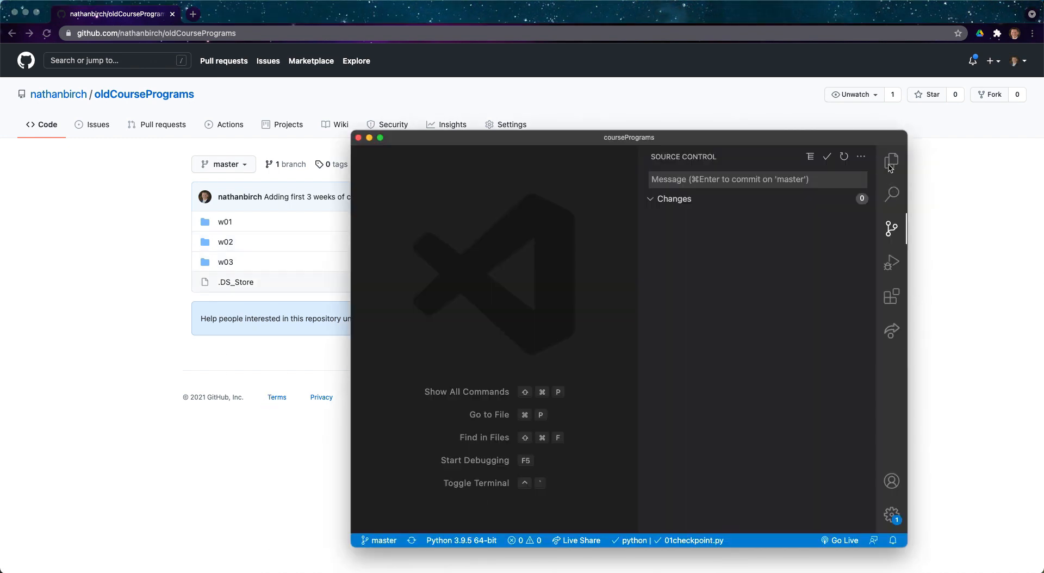
# Create and save w04/temp.py with print("something"), then view it under Source Control
pyautogui.click(891, 160)
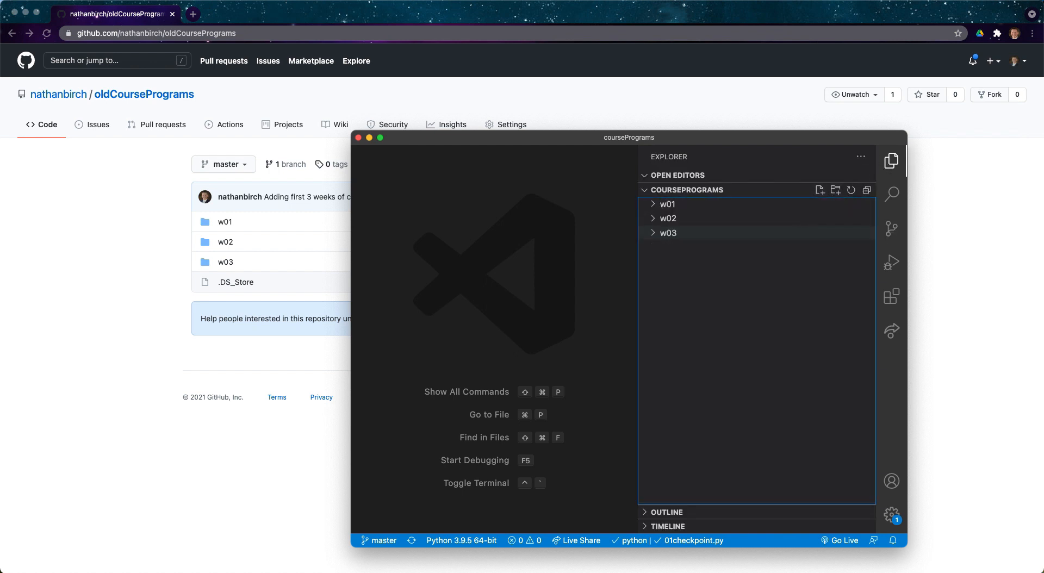
pyautogui.click(820, 191)
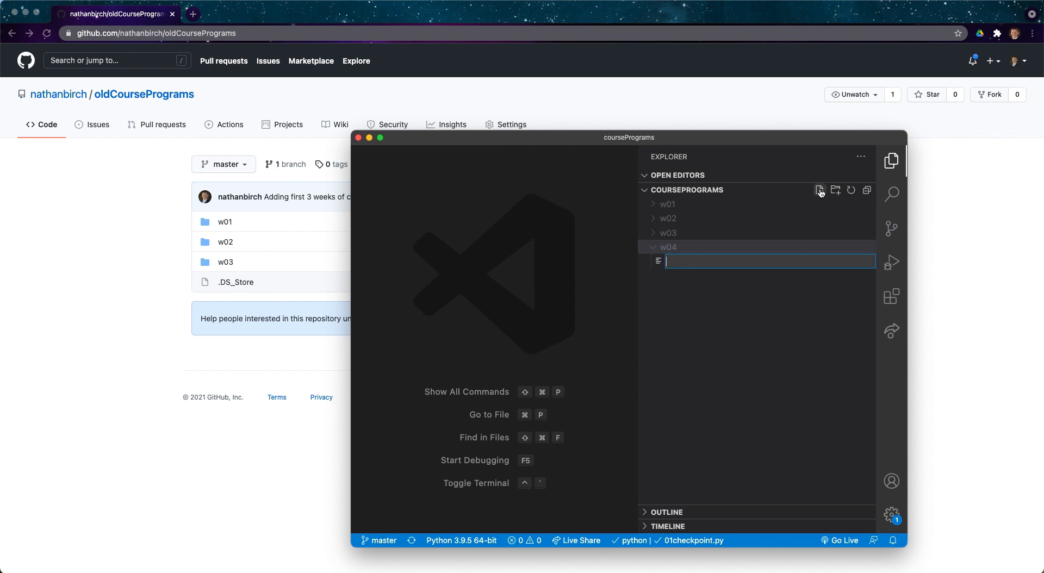
pyautogui.write('temp.py')
pyautogui.write('print(')
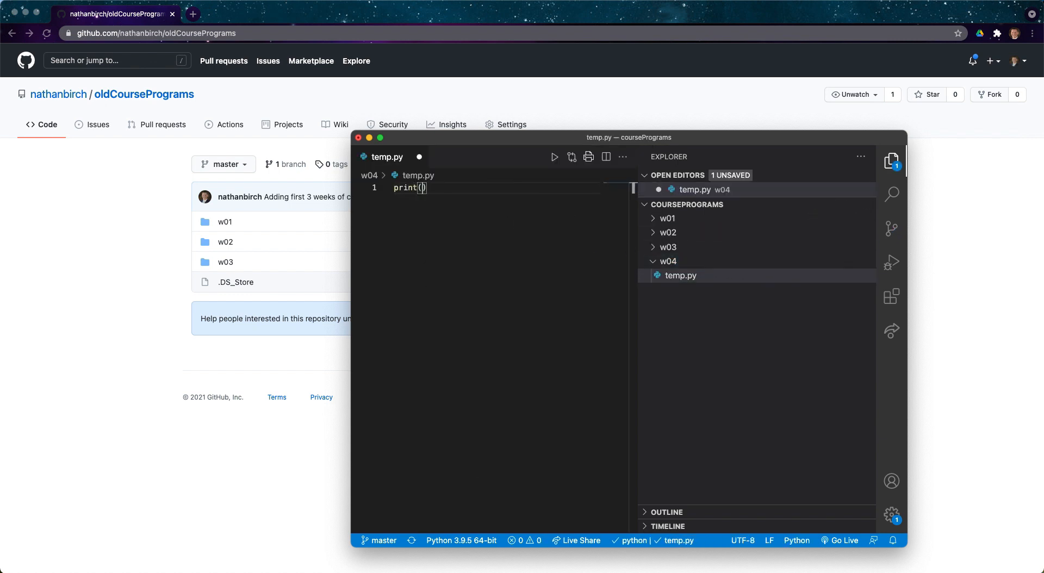
pyautogui.write('"something"')
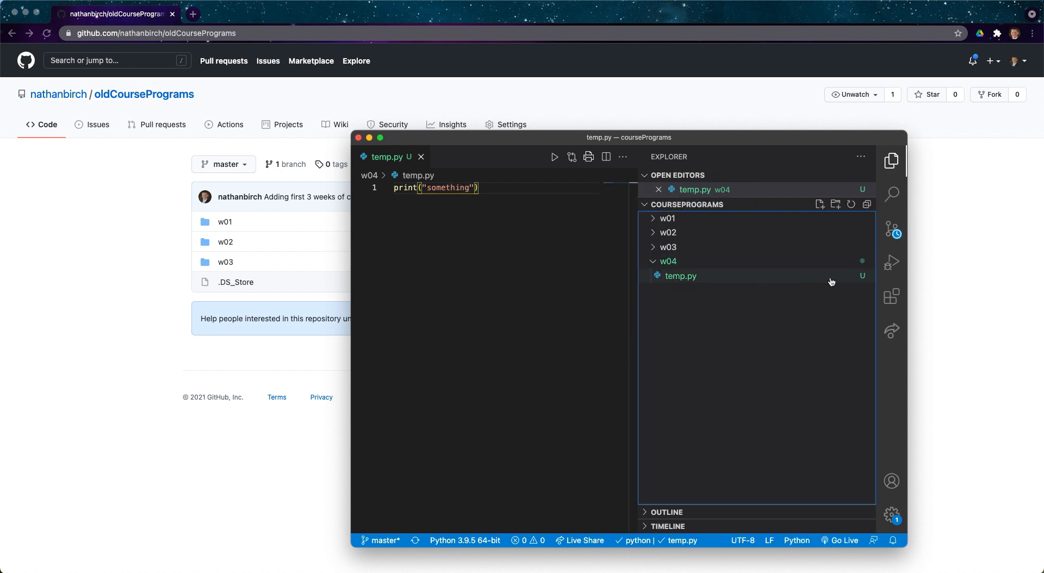
pyautogui.click(891, 229)
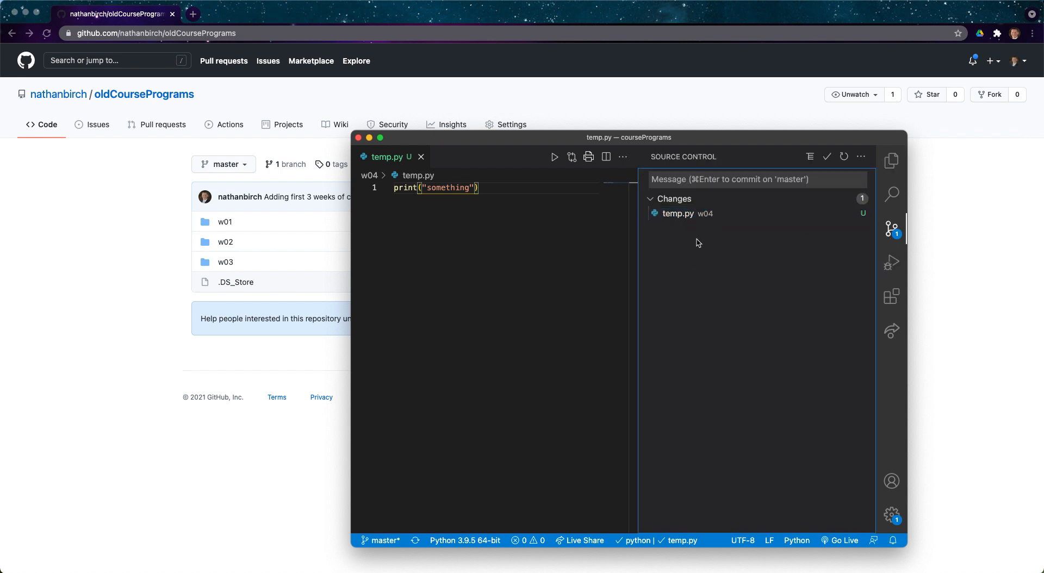
# Review temp.py's diff, commit it as 'adding first file for week 4', and push
pyautogui.click(678, 213)
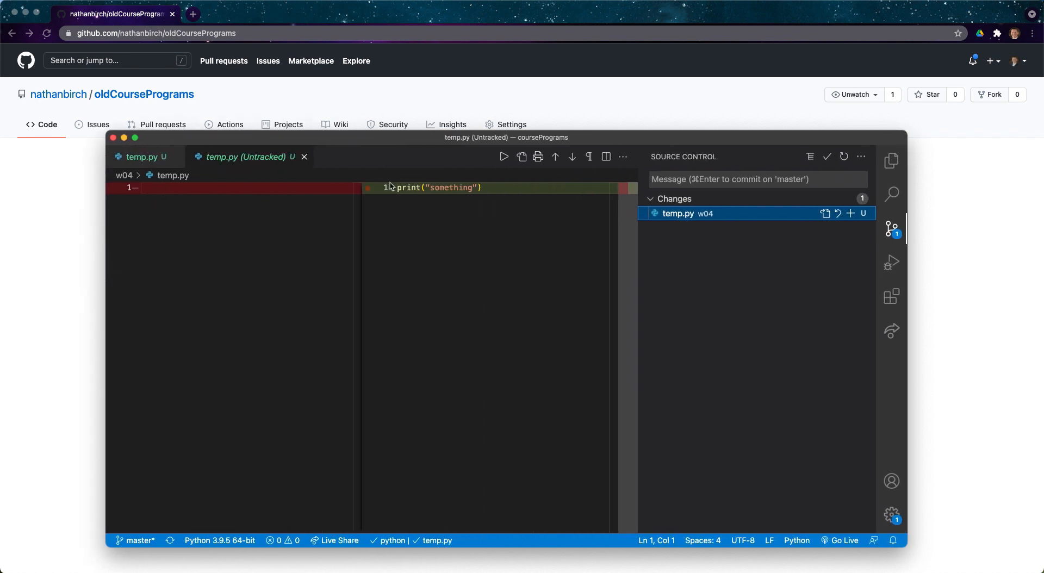
pyautogui.doubleClick(450, 188)
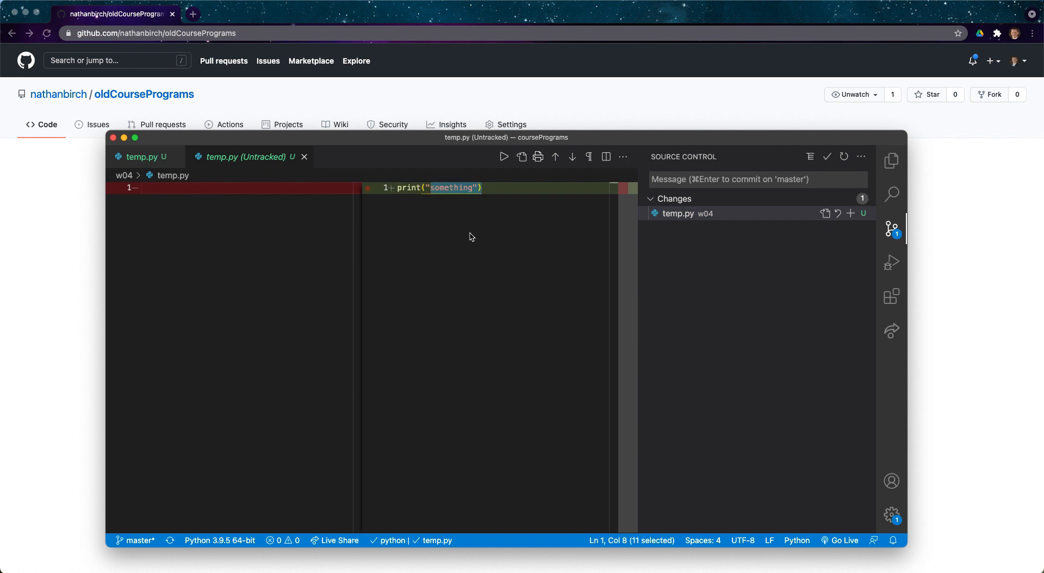
pyautogui.click(757, 179)
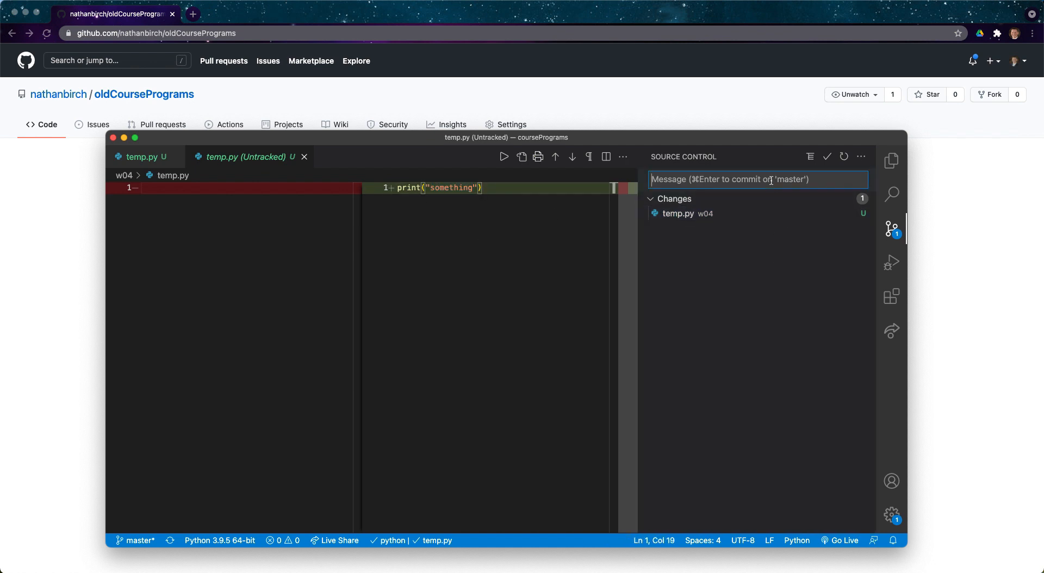
pyautogui.write('adding first file for week')
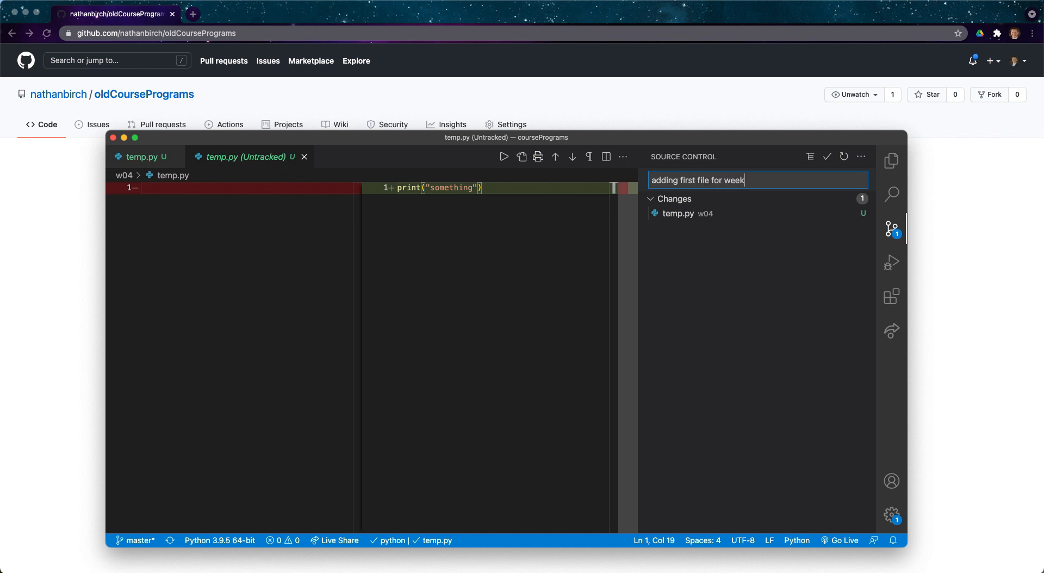
pyautogui.click(827, 157)
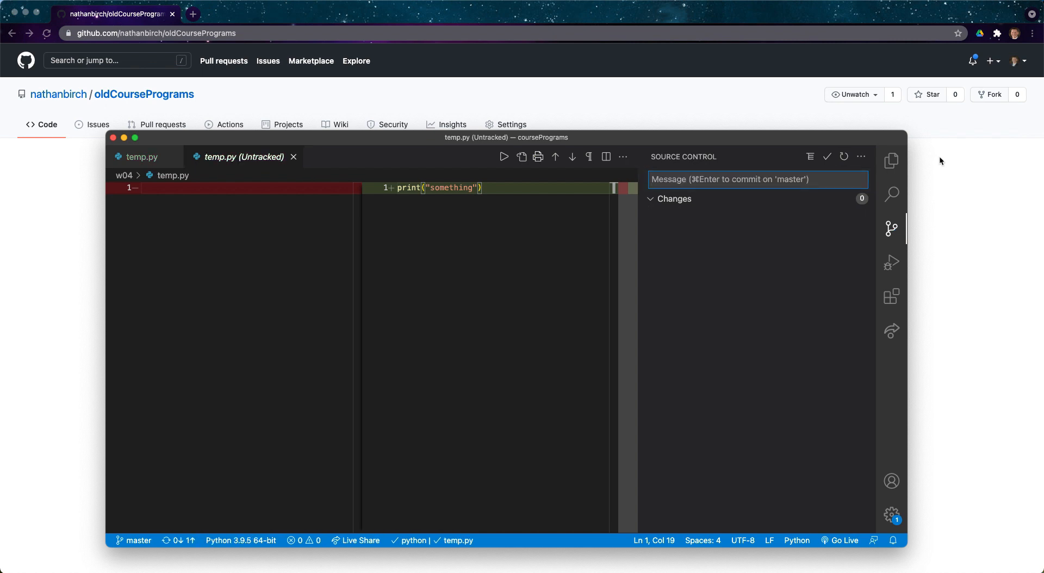
pyautogui.click(861, 157)
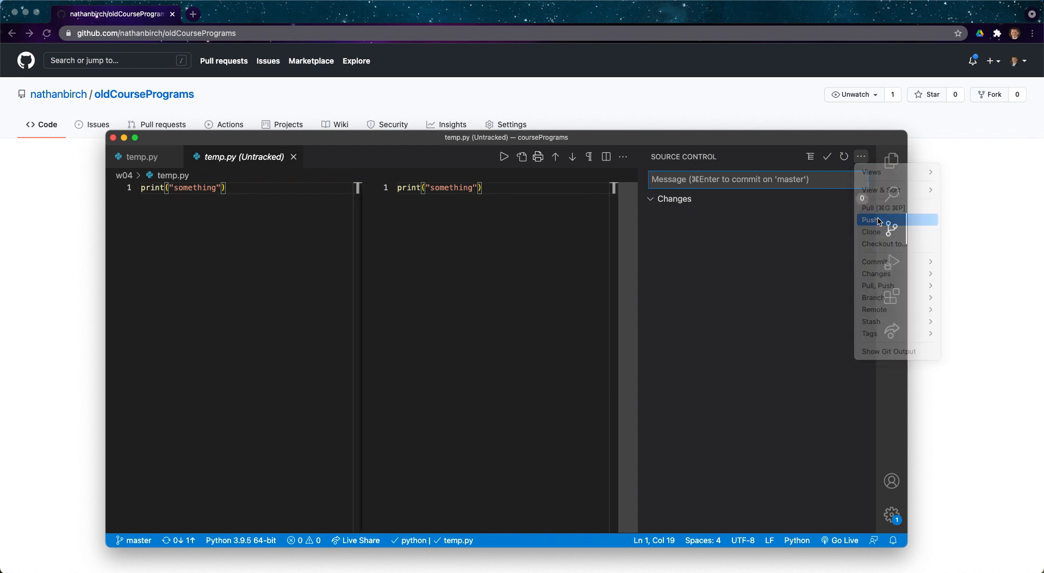
pyautogui.click(873, 220)
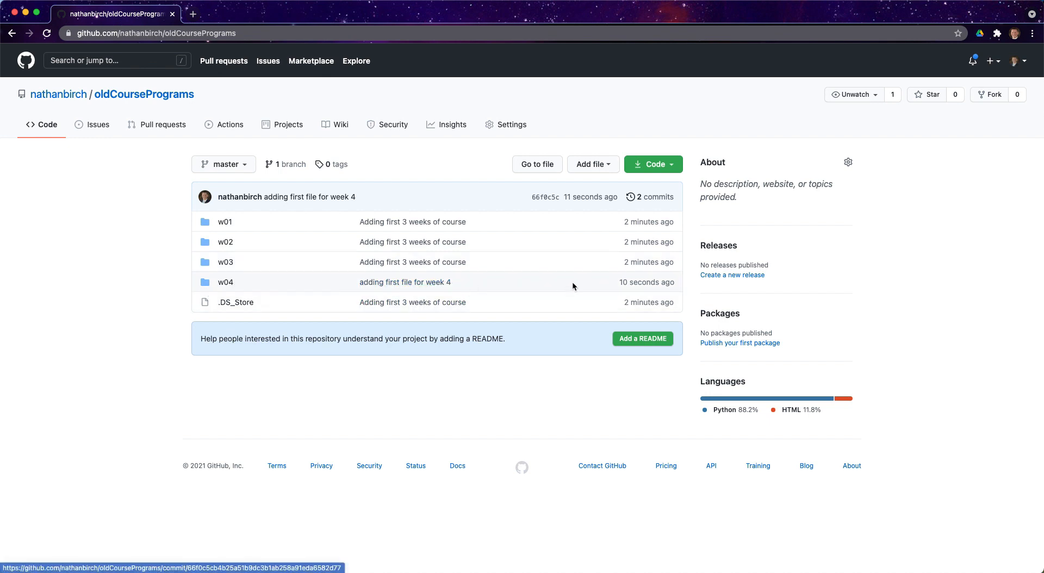
# Navigate into w04 and open temp.py in the oldCoursePrograms repository
pyautogui.click(225, 282)
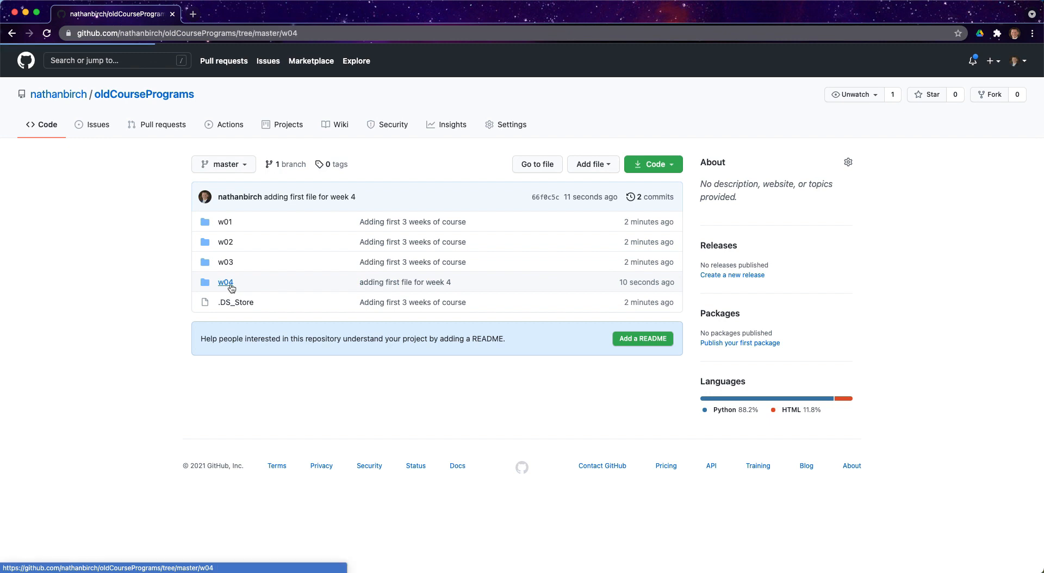
pyautogui.click(225, 282)
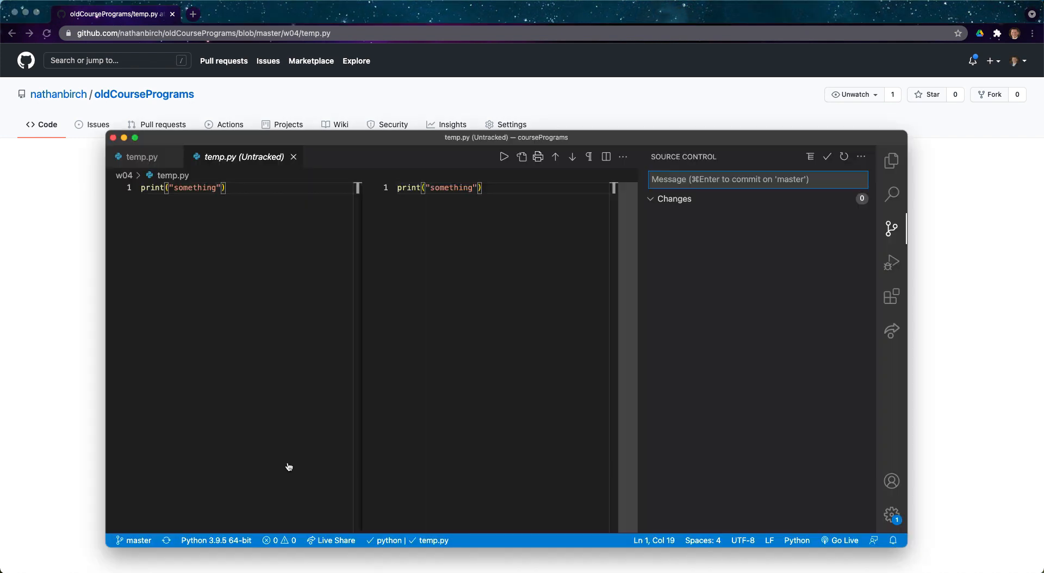
pyautogui.moveTo(891, 161)
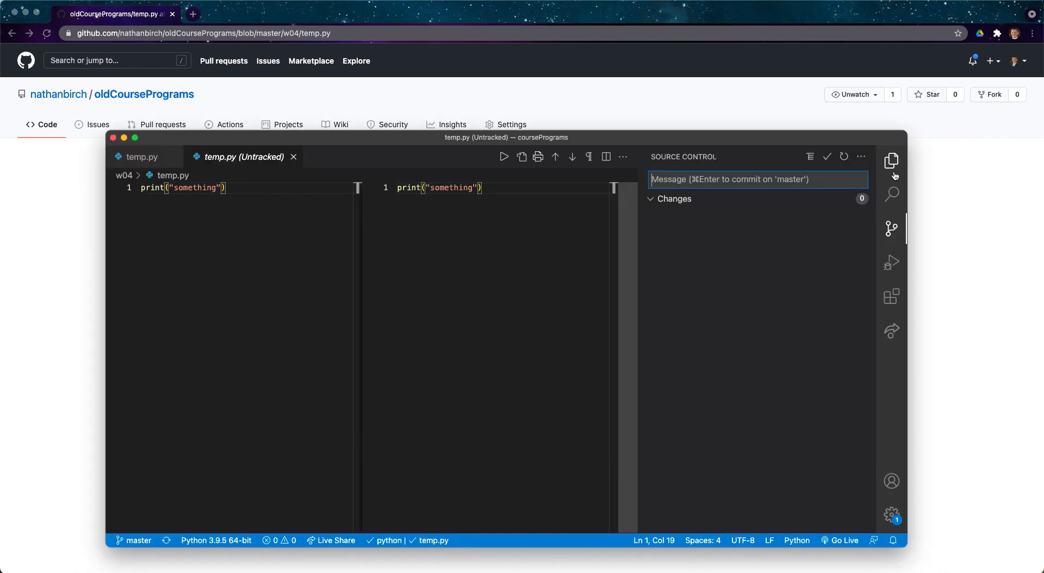
# Show the Explorer view with w04/temp.py in the coursePrograms tree
pyautogui.click(891, 228)
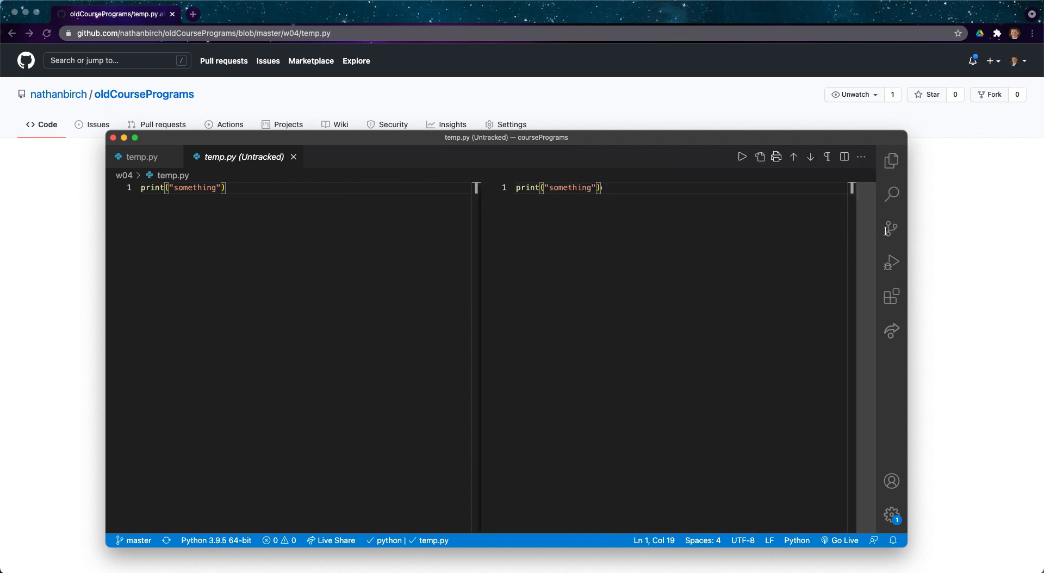
pyautogui.click(891, 228)
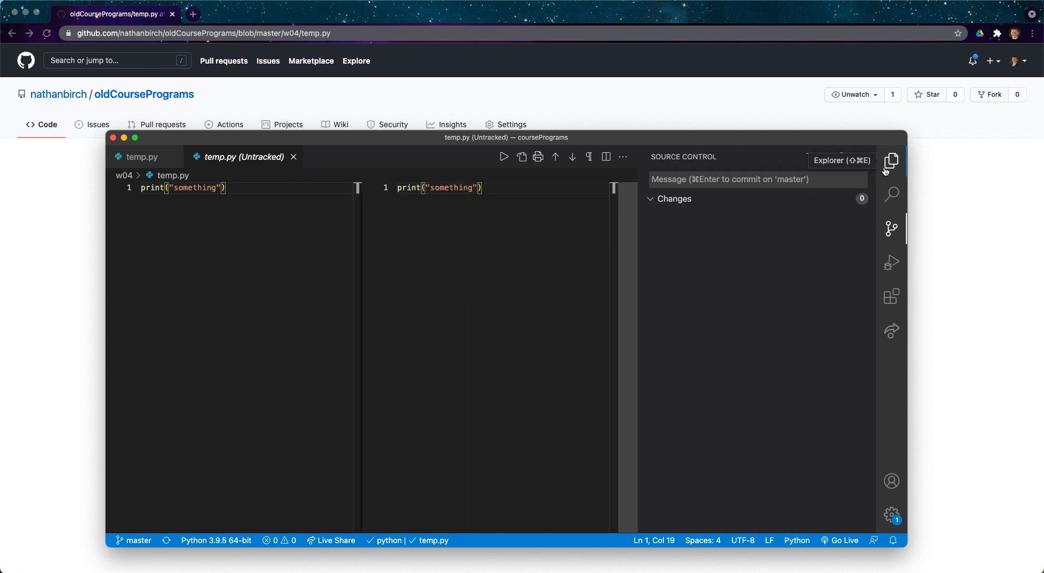
pyautogui.click(891, 161)
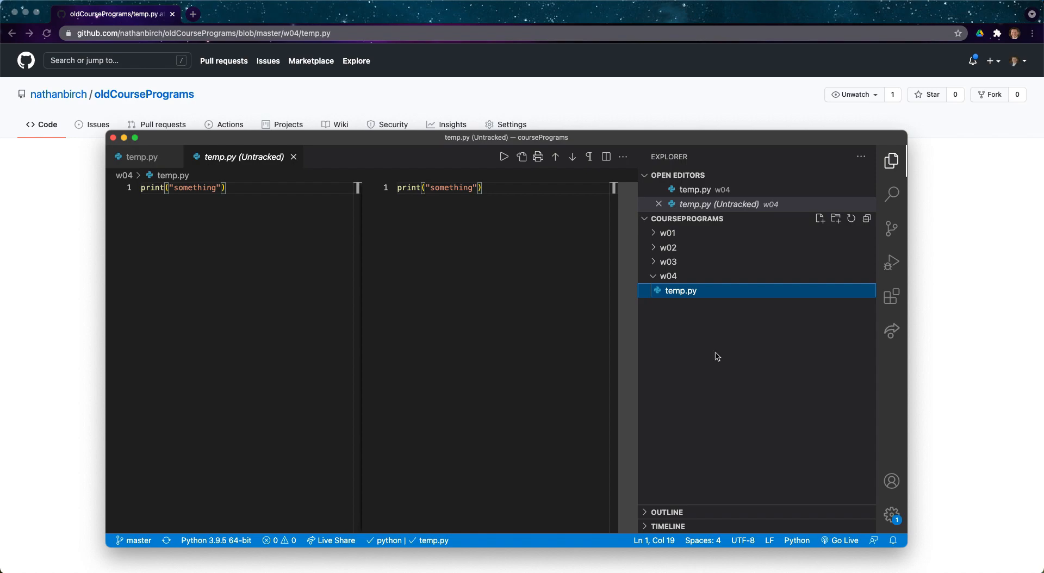